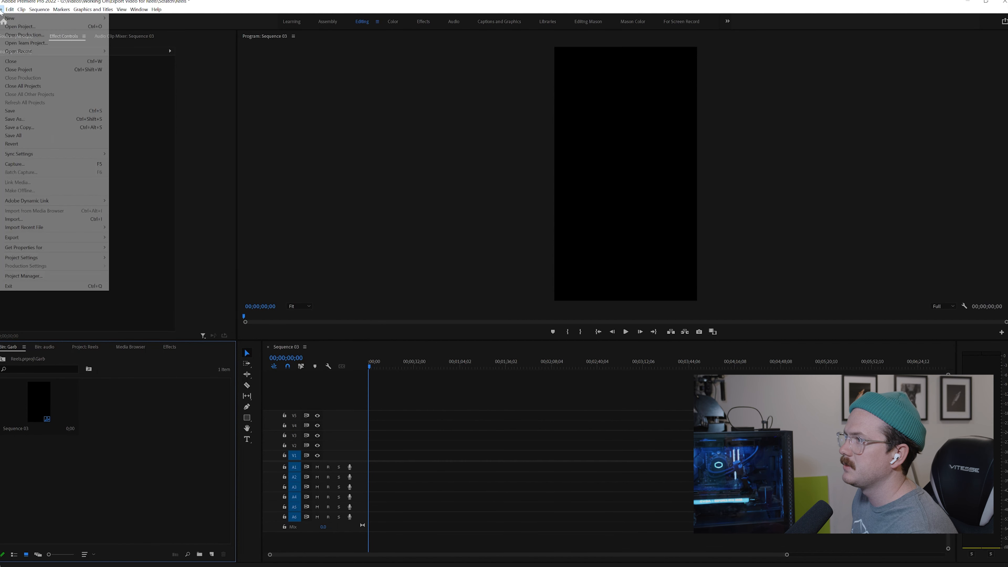
- Start a new project and begin a new sequence from the project bin
left_click(9, 17)
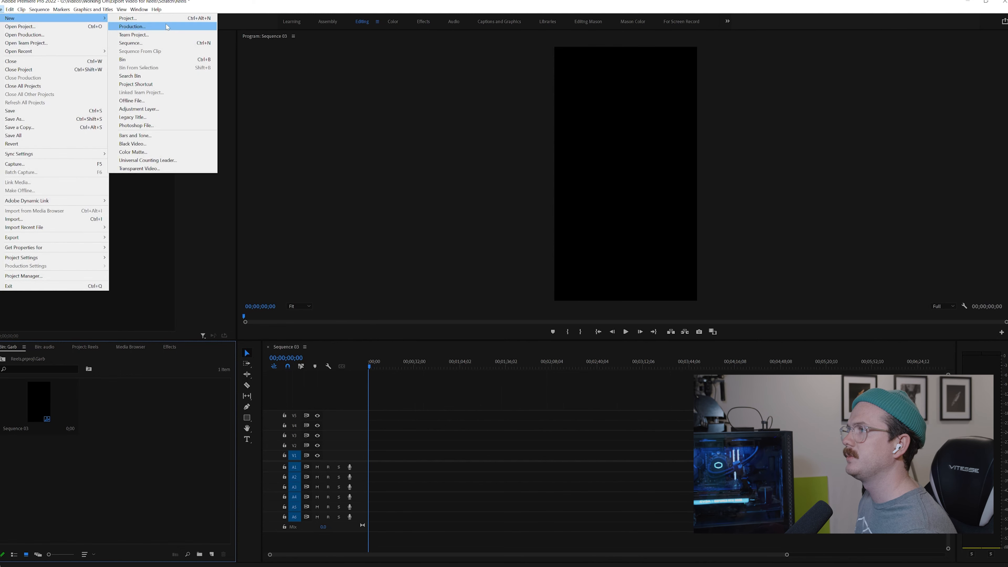
left_click(127, 18)
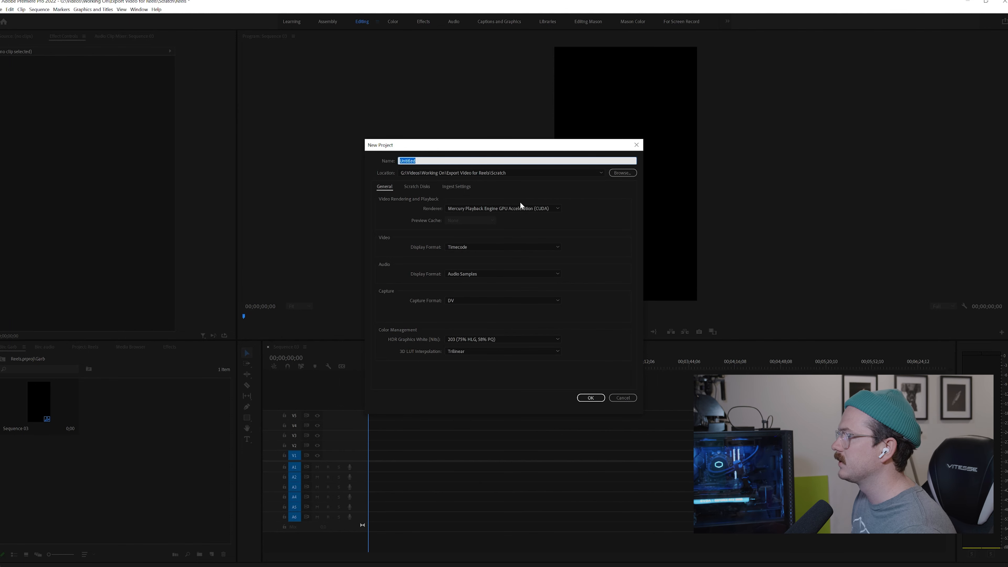
mouse_move(602, 225)
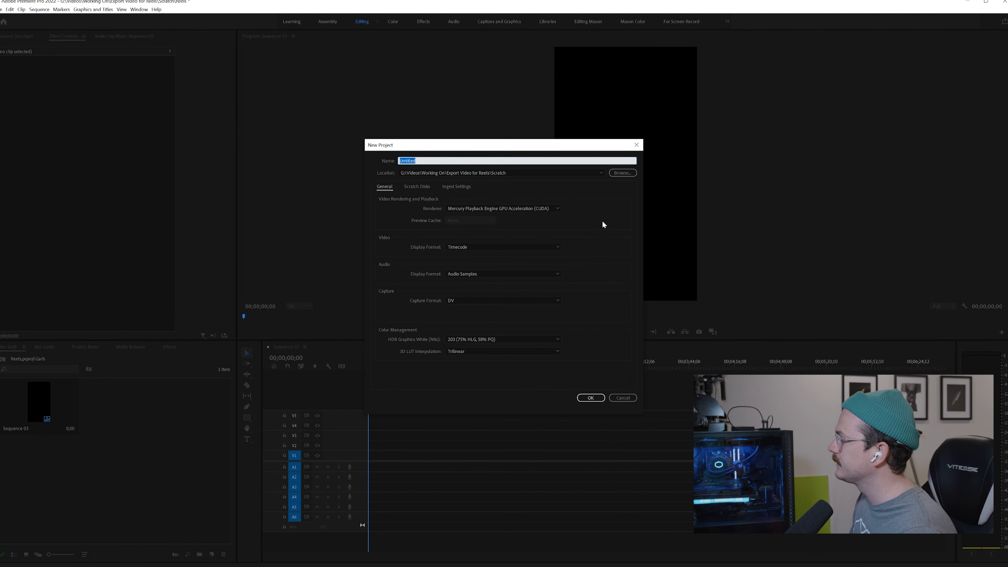
mouse_move(636, 144)
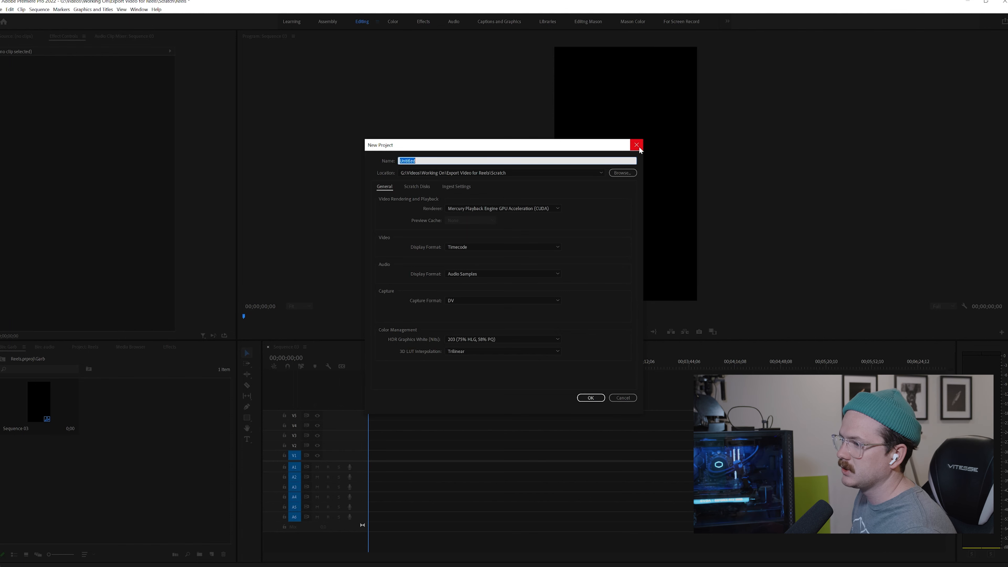
mouse_move(635, 144)
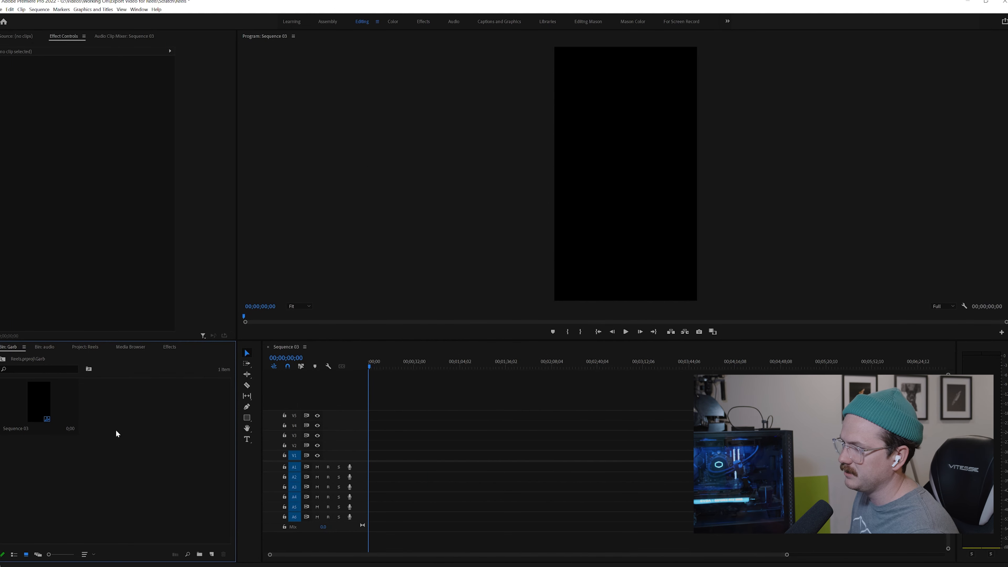
mouse_move(157, 410)
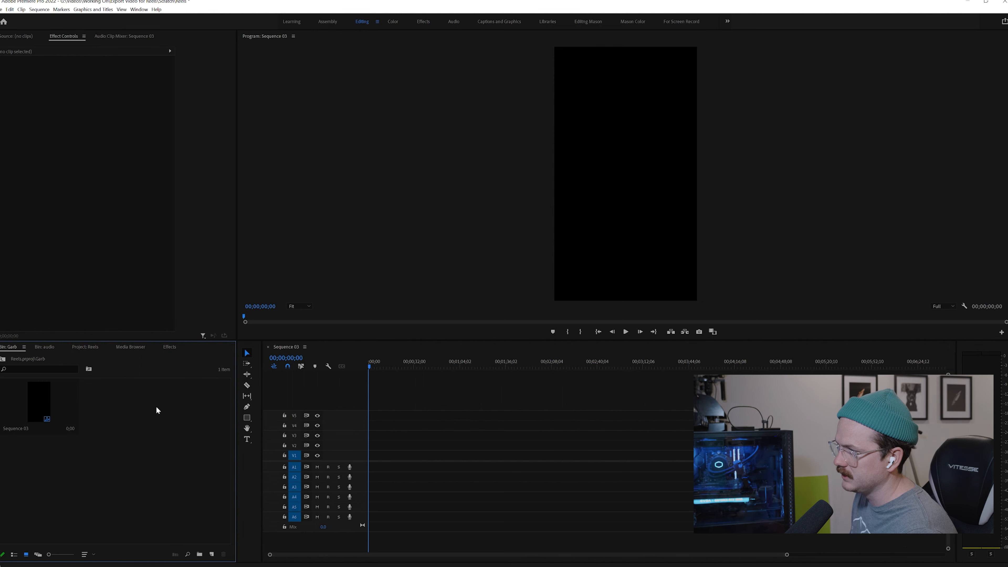
right_click(156, 410)
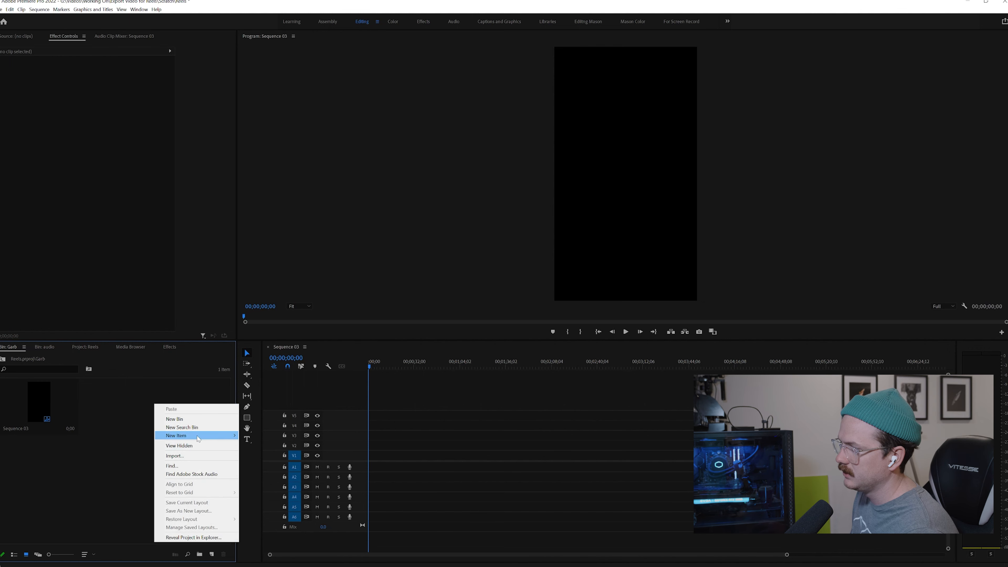
left_click(175, 435)
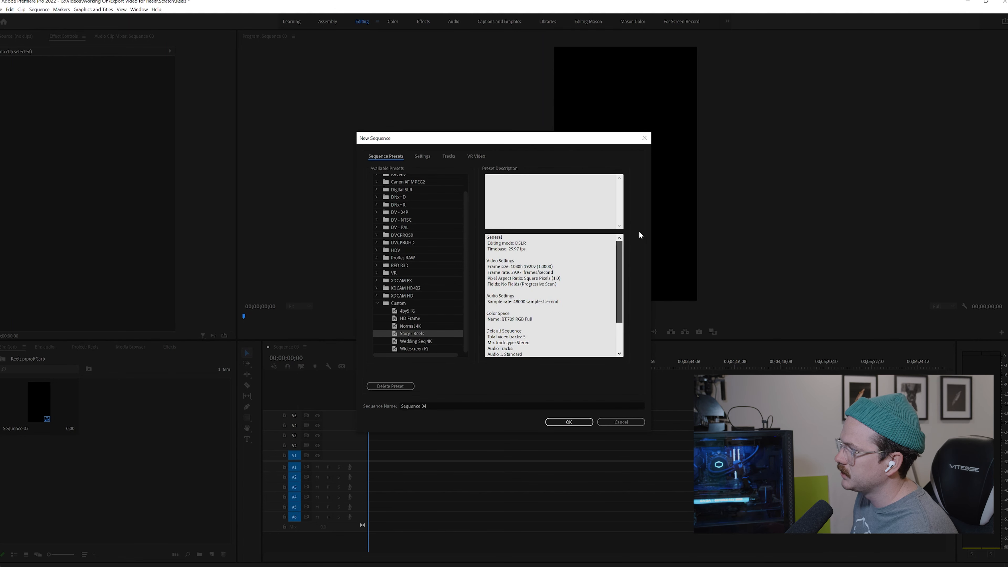
mouse_move(442, 264)
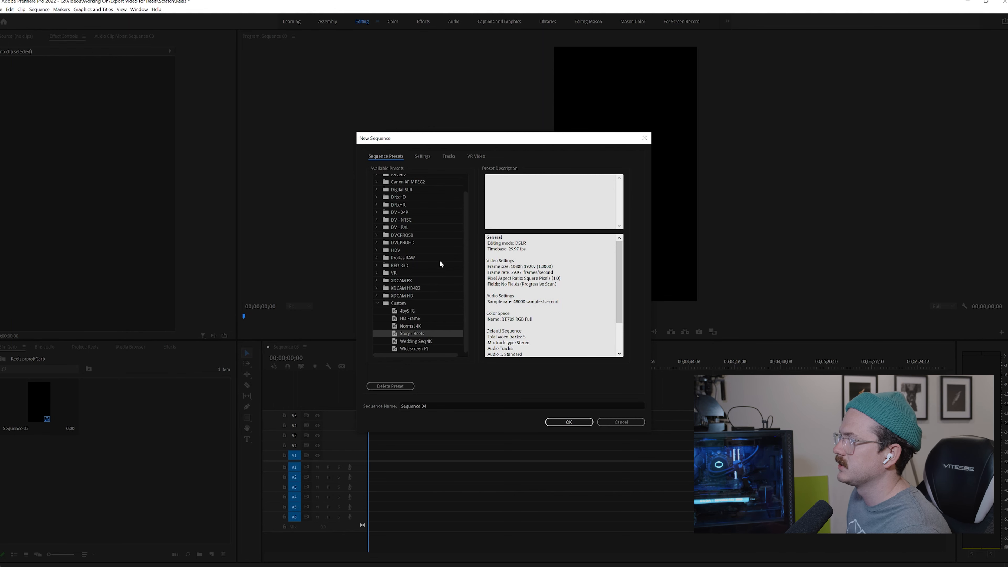
mouse_move(423, 159)
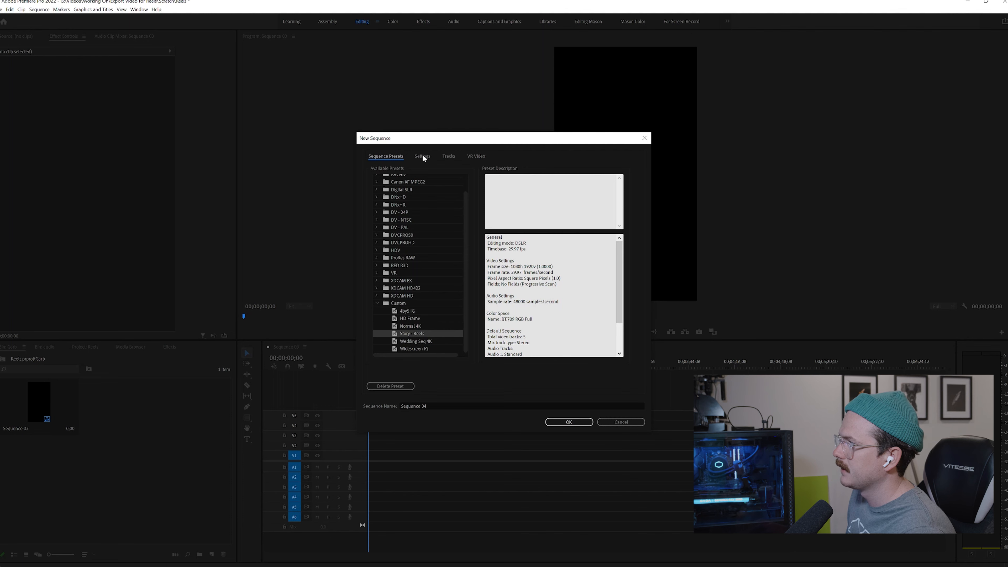
- Review the sequence Settings, keeping DSLR editing mode for the 23.976 fps, 1080x1920 setup
left_click(422, 155)
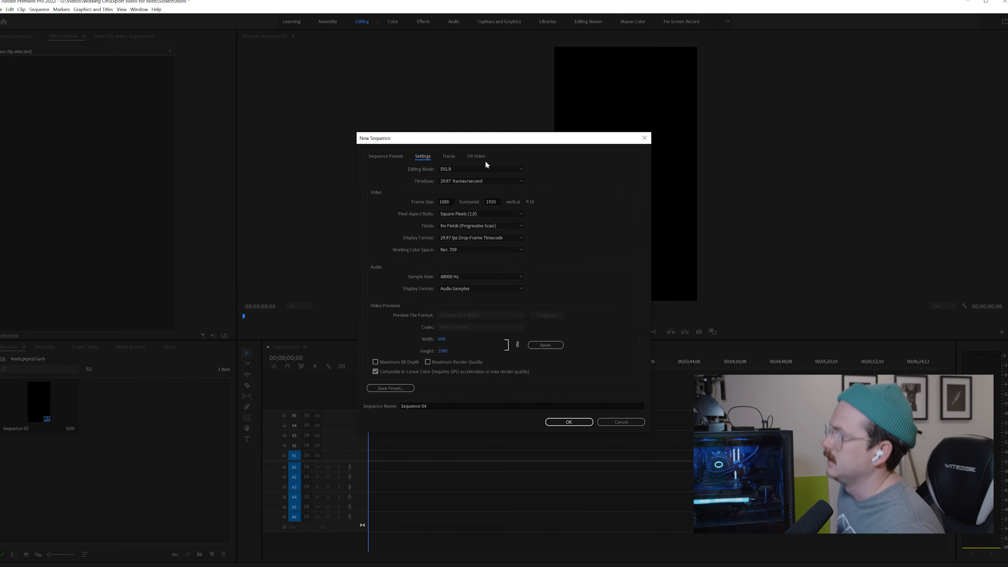
mouse_move(550, 128)
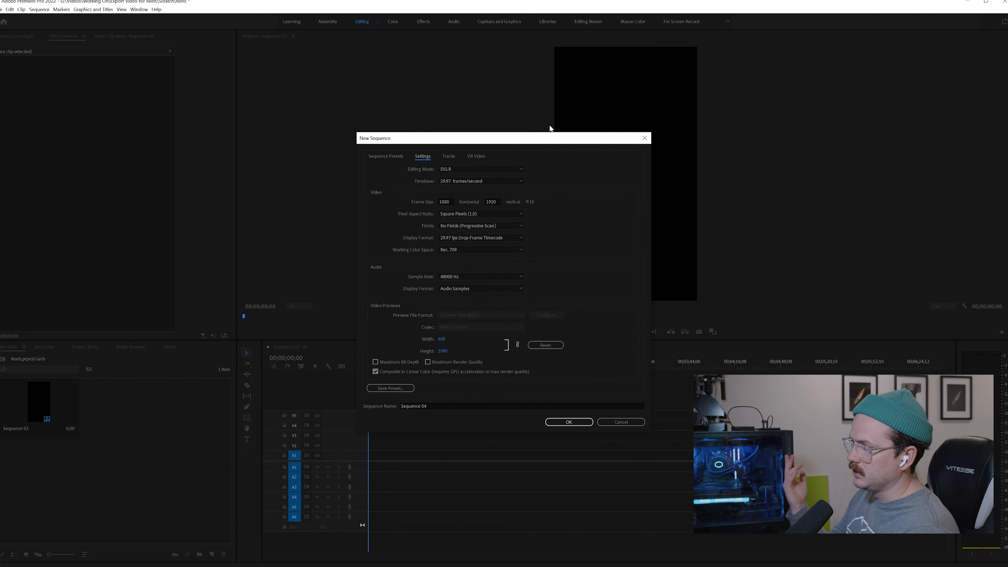
mouse_move(599, 220)
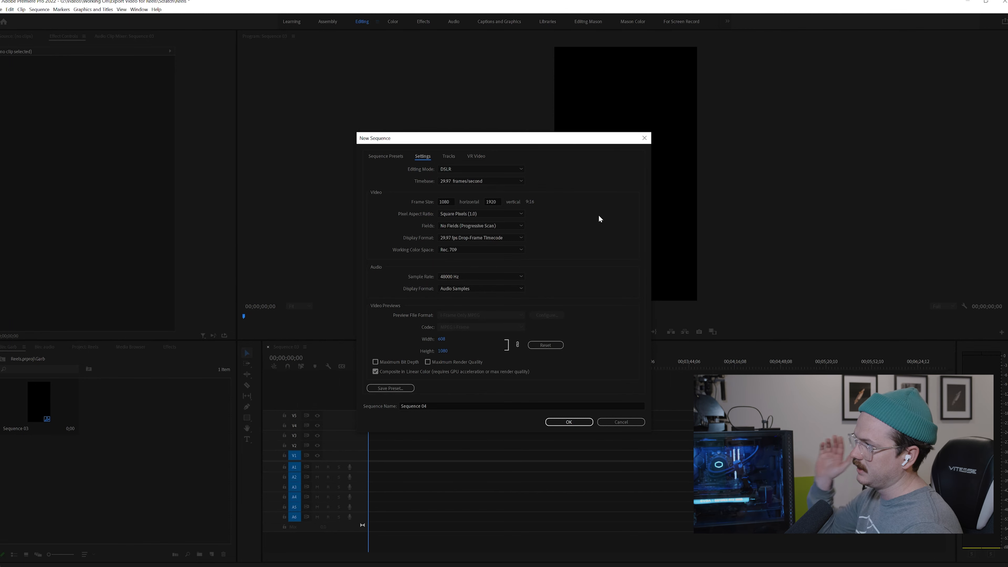
mouse_move(388, 152)
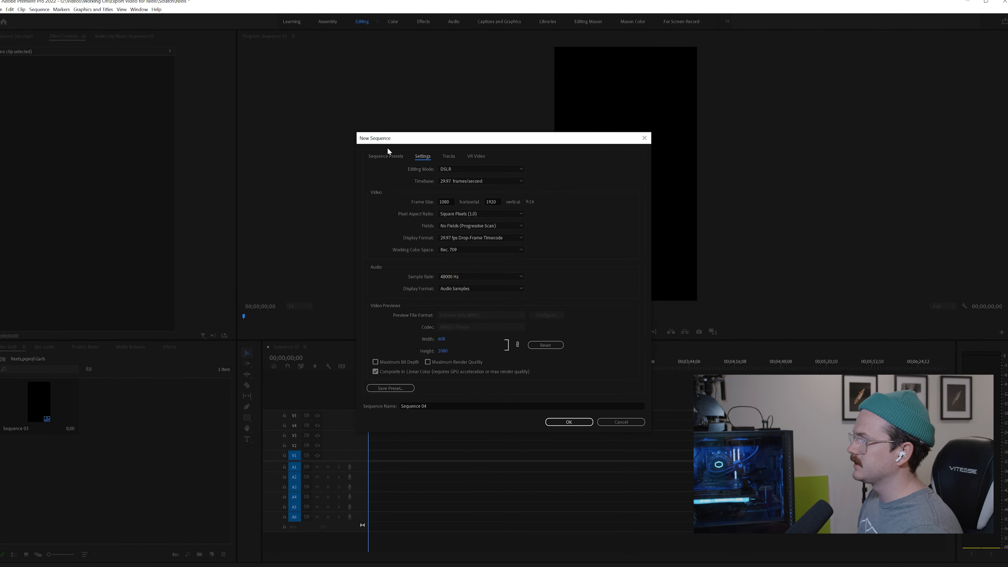
mouse_move(391, 158)
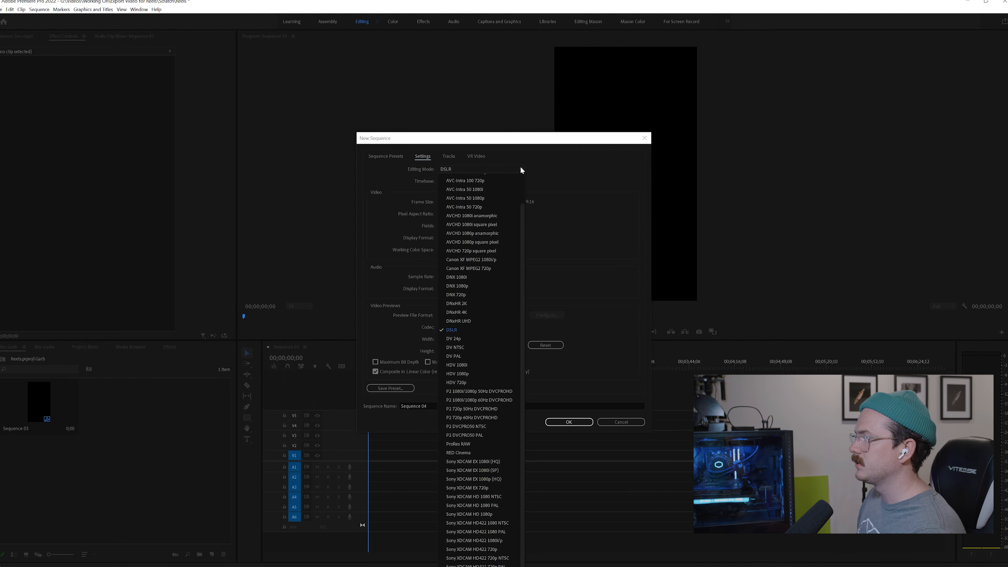
left_click(451, 329)
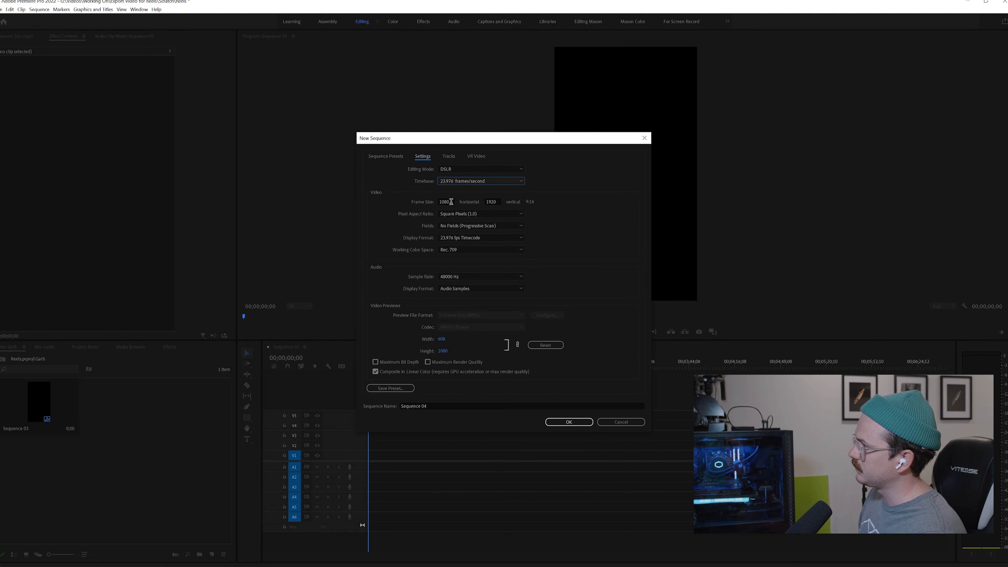
mouse_move(633, 177)
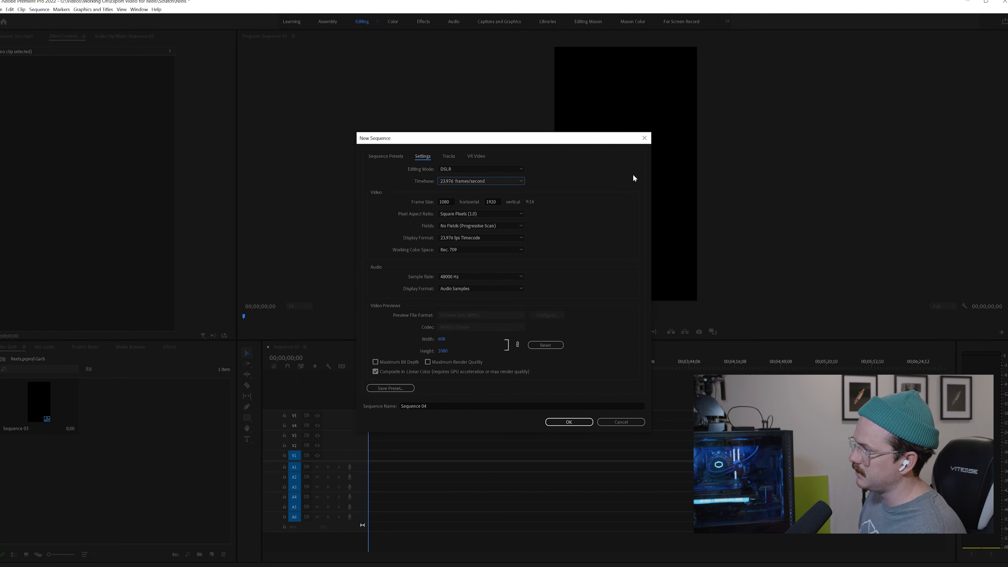
mouse_move(604, 246)
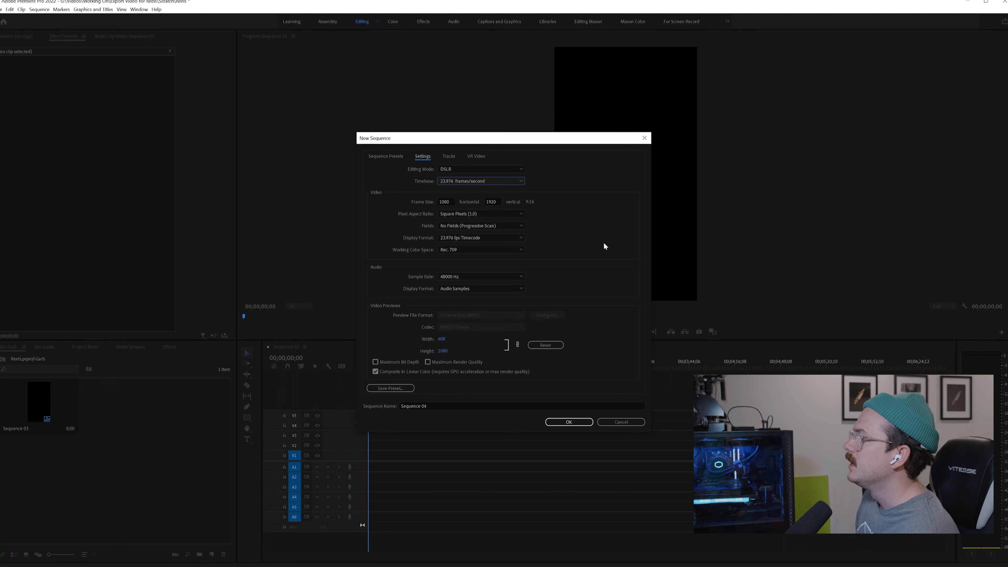
mouse_move(536, 207)
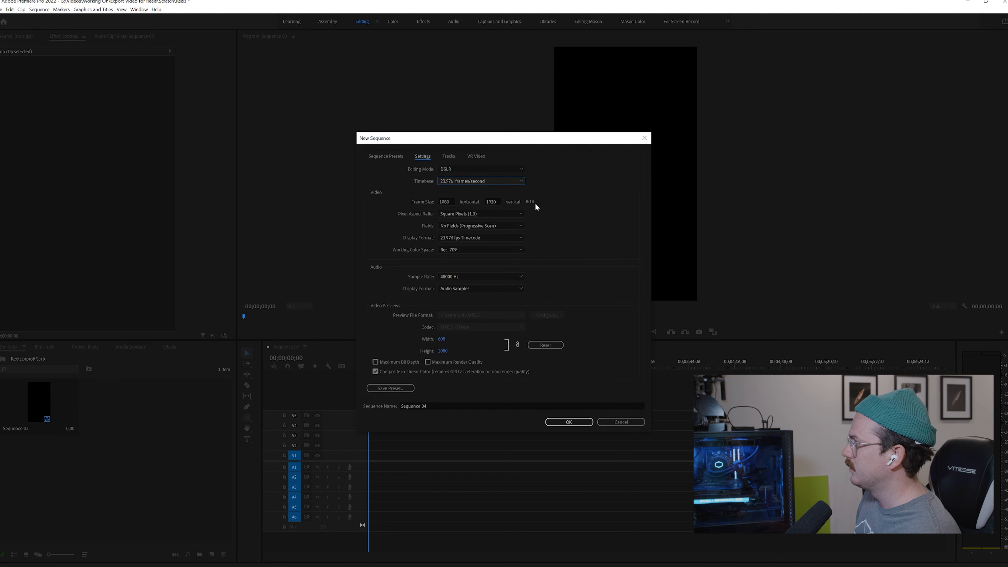
mouse_move(544, 210)
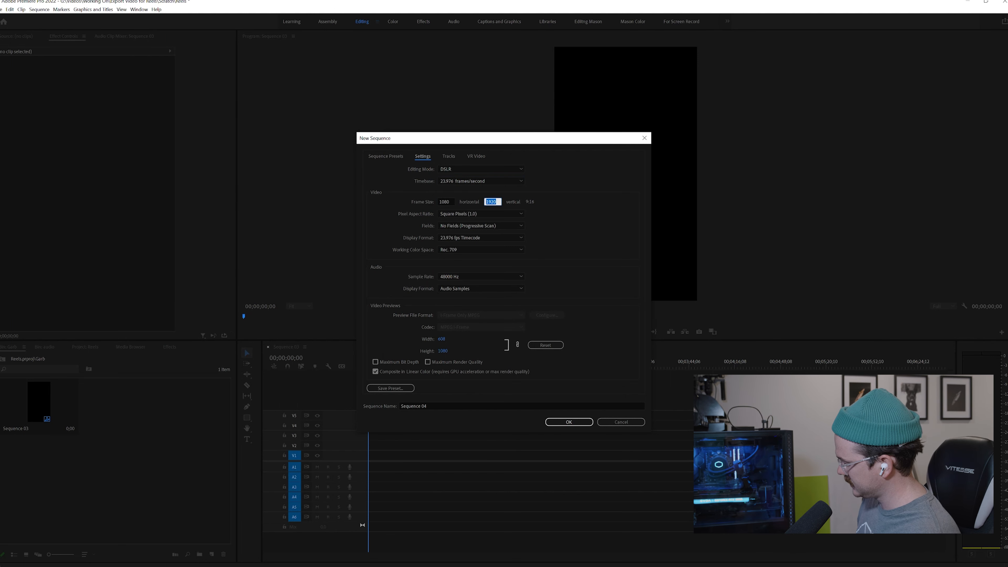
mouse_move(555, 211)
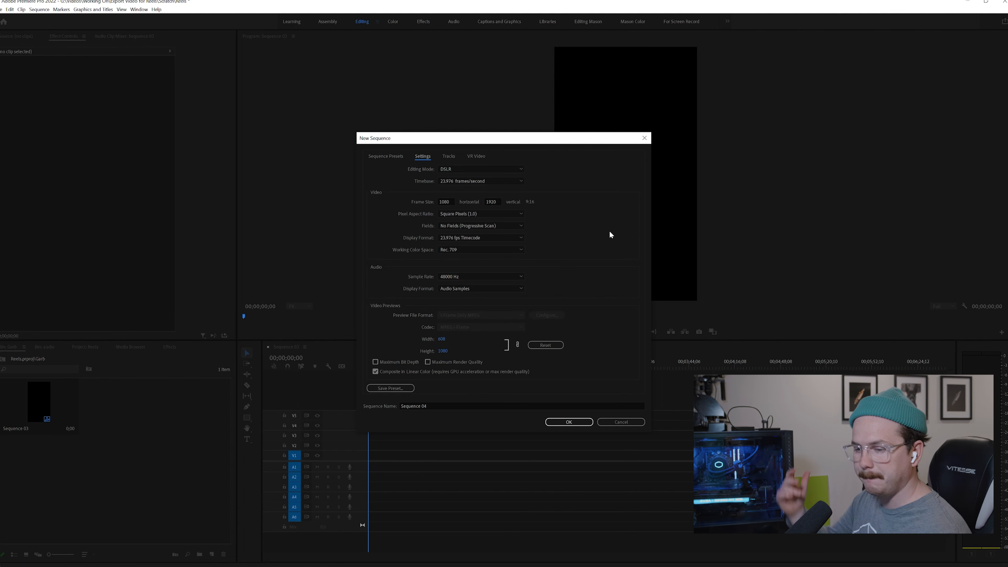
mouse_move(618, 251)
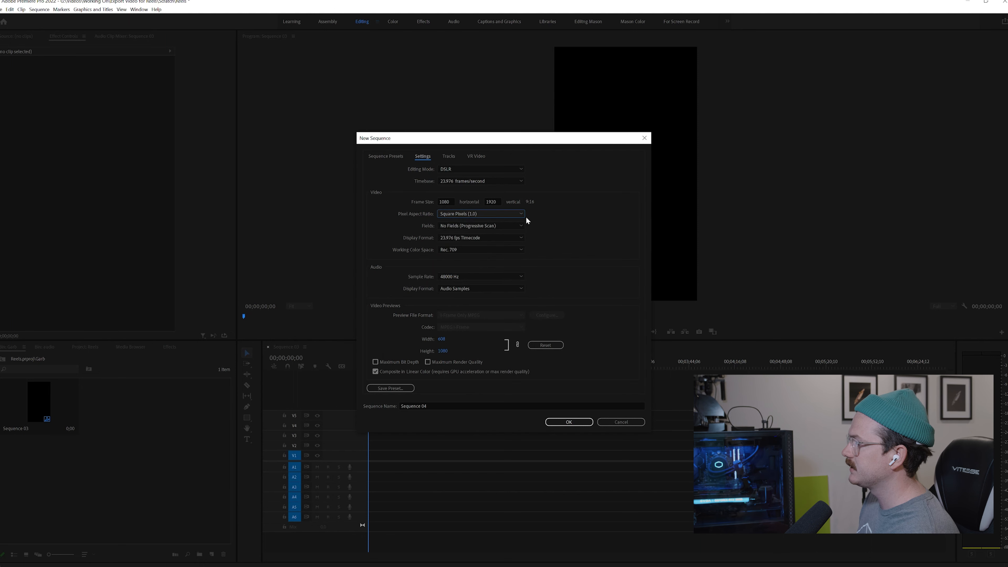
mouse_move(558, 247)
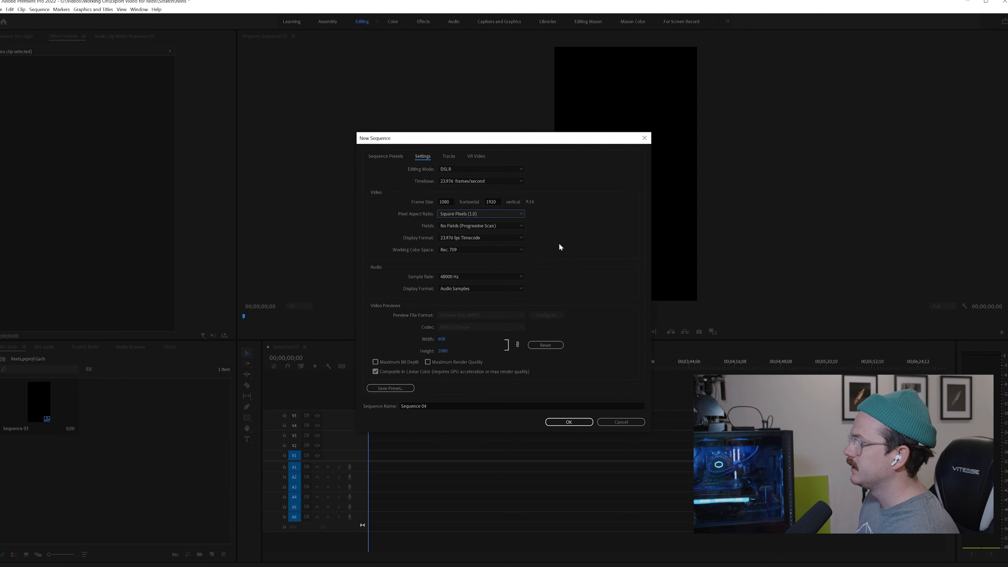
mouse_move(474, 254)
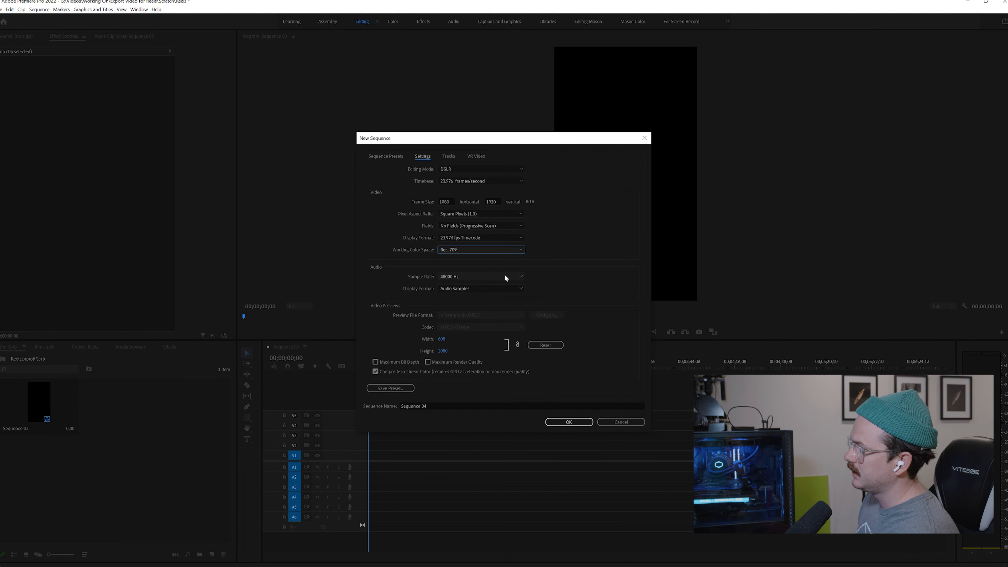
mouse_move(580, 261)
type("IG Reel")
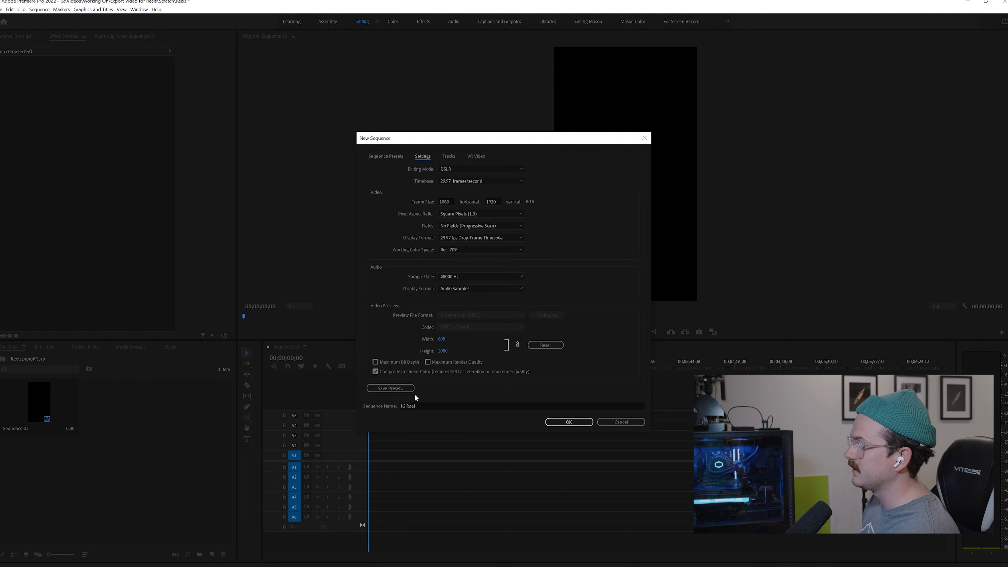
- Name the new sequence preset 'IG Reel' in the save-preset dialog
left_click(388, 387)
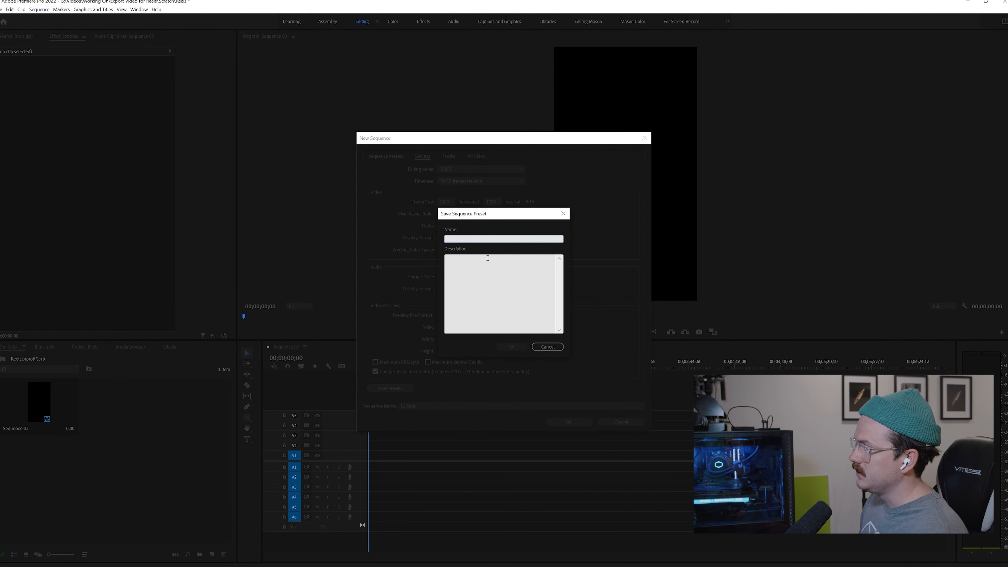
type("IG")
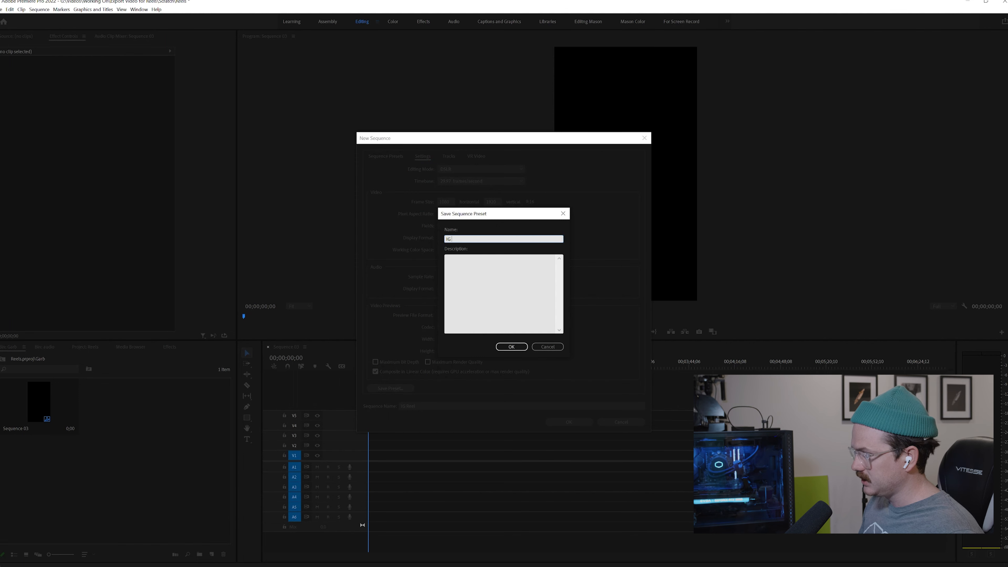
type("Reel")
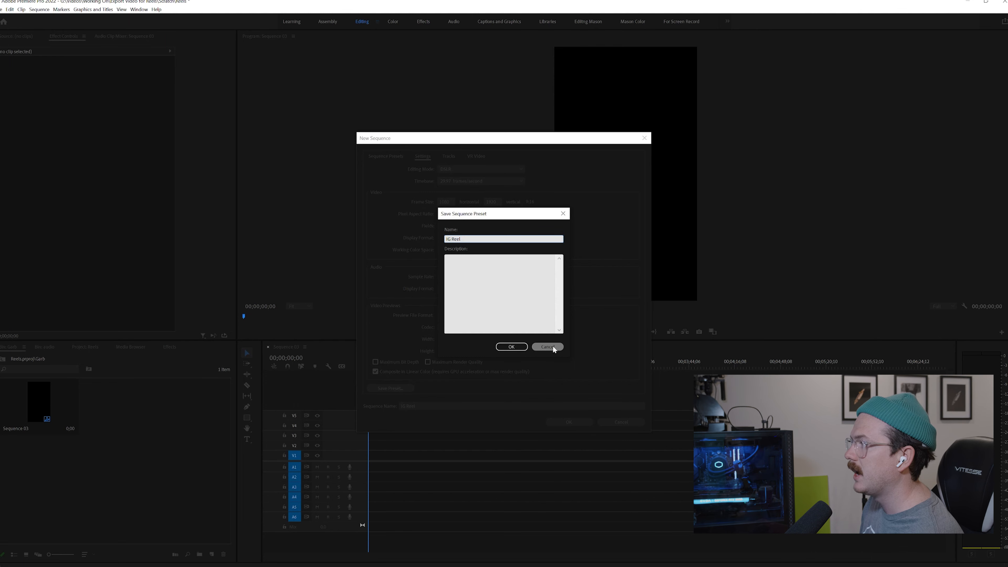
- Cancel the preset save and create the IG Reel sequence from Custom > Story - Reels (1080x1920, 29.97 fps)
left_click(547, 347)
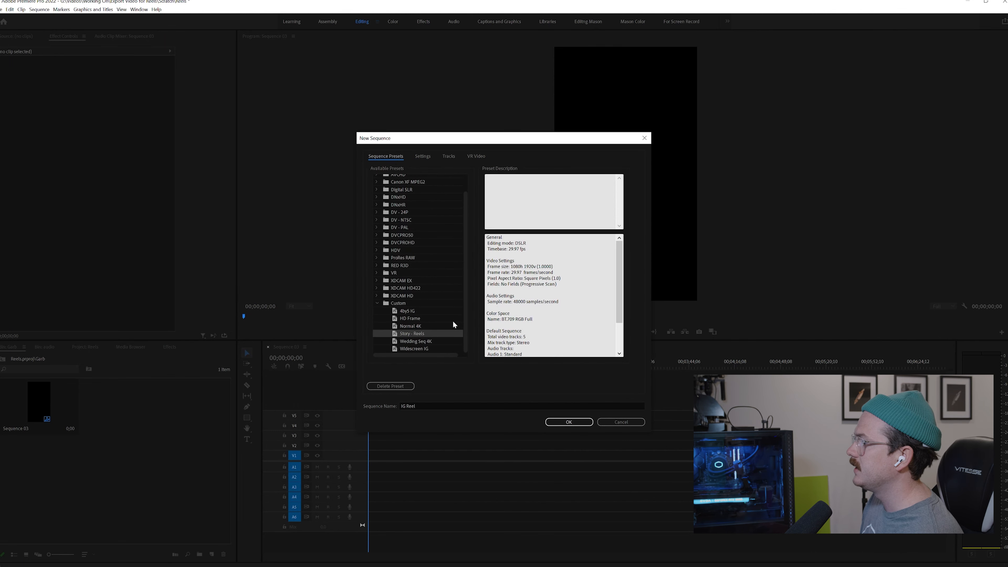
mouse_move(408, 215)
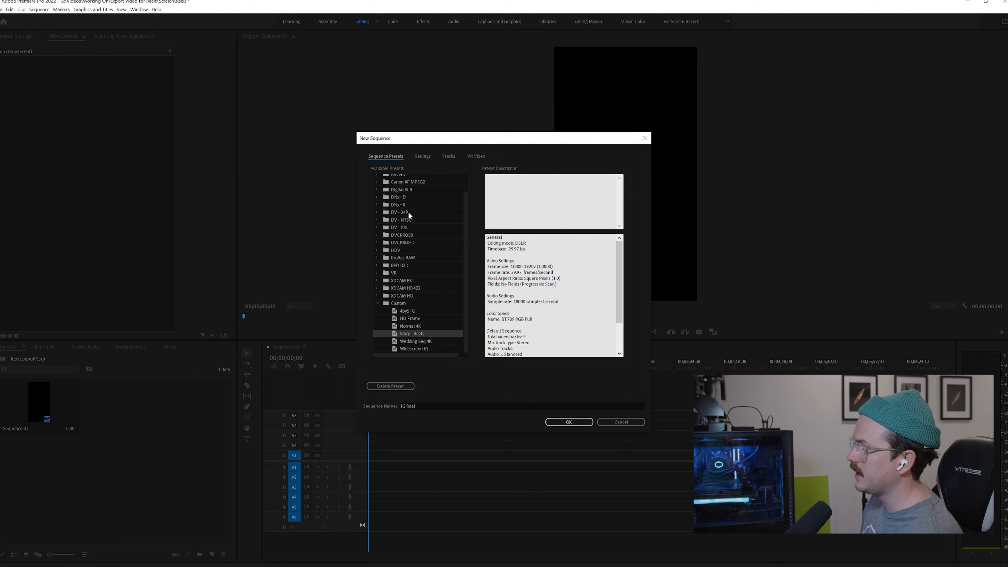
left_click(410, 318)
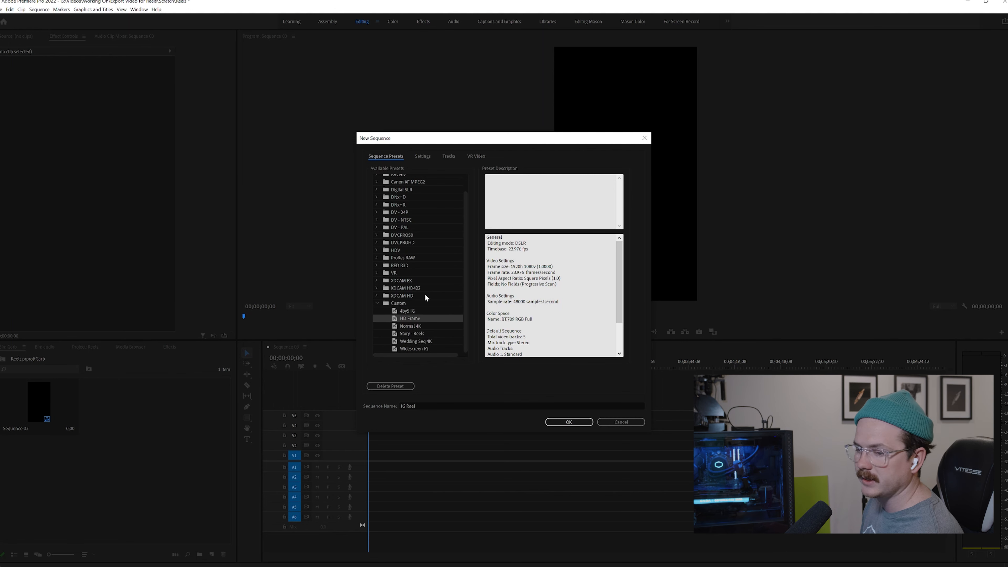
mouse_move(453, 197)
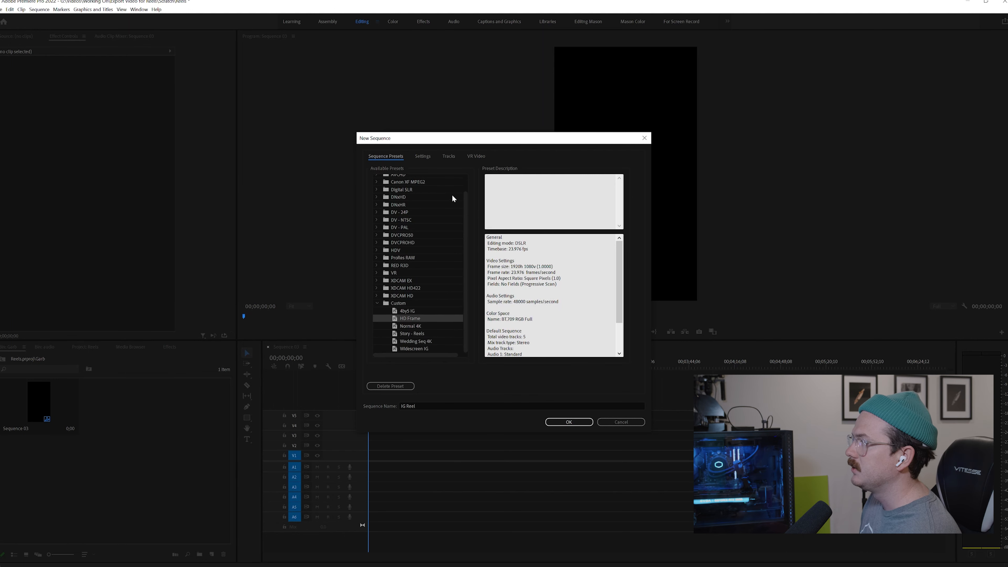
mouse_move(422, 315)
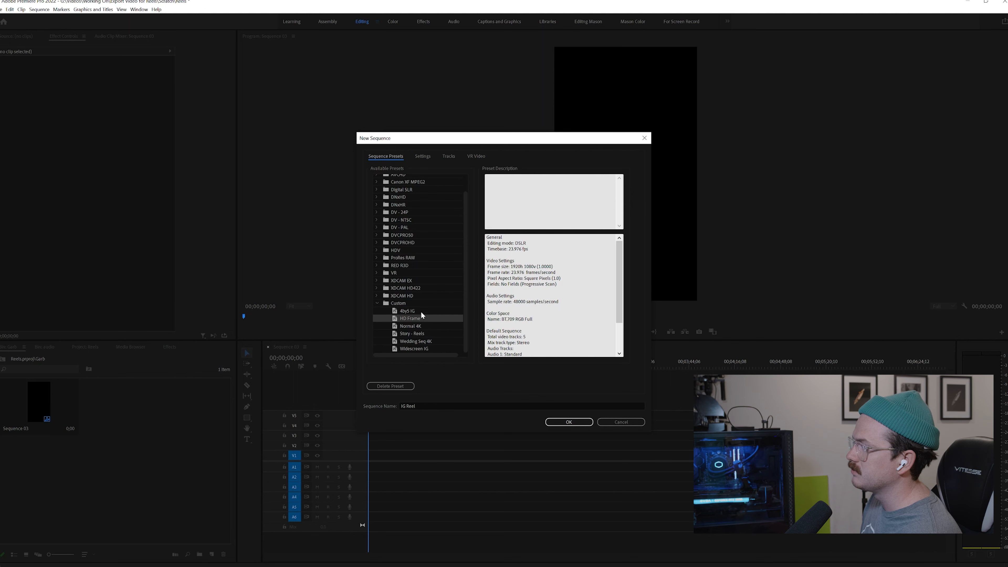
left_click(412, 333)
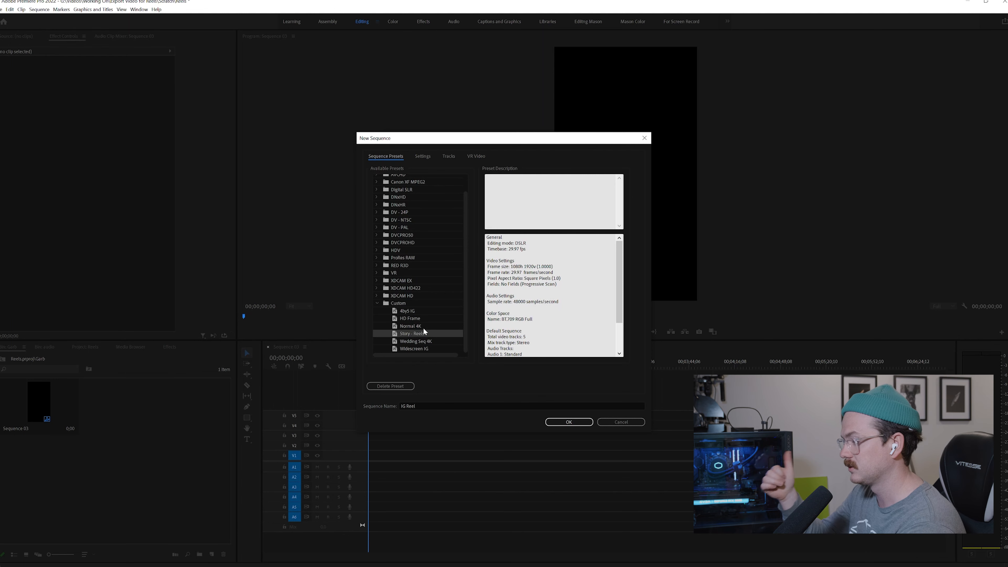
scroll("down", 3)
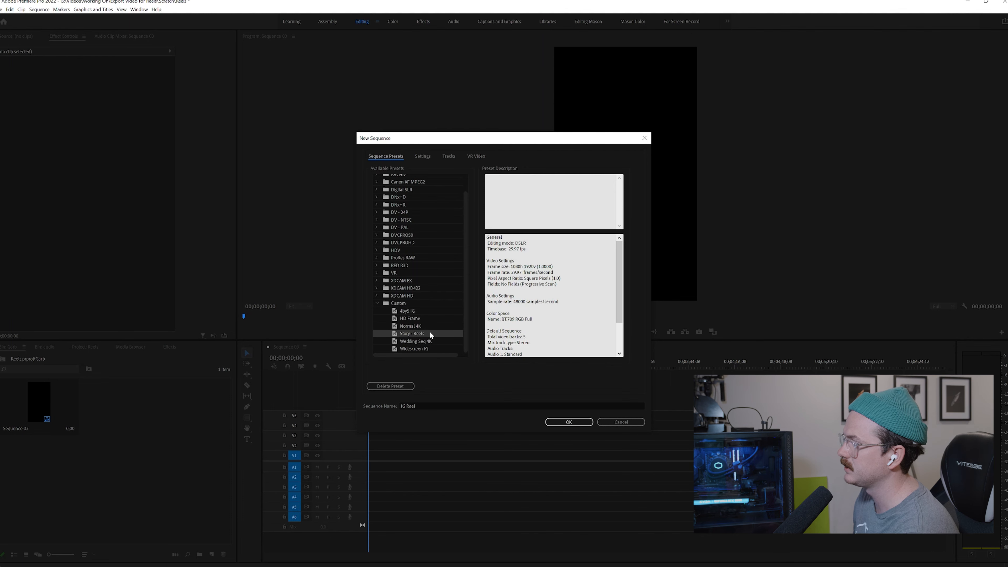
scroll("down", 3)
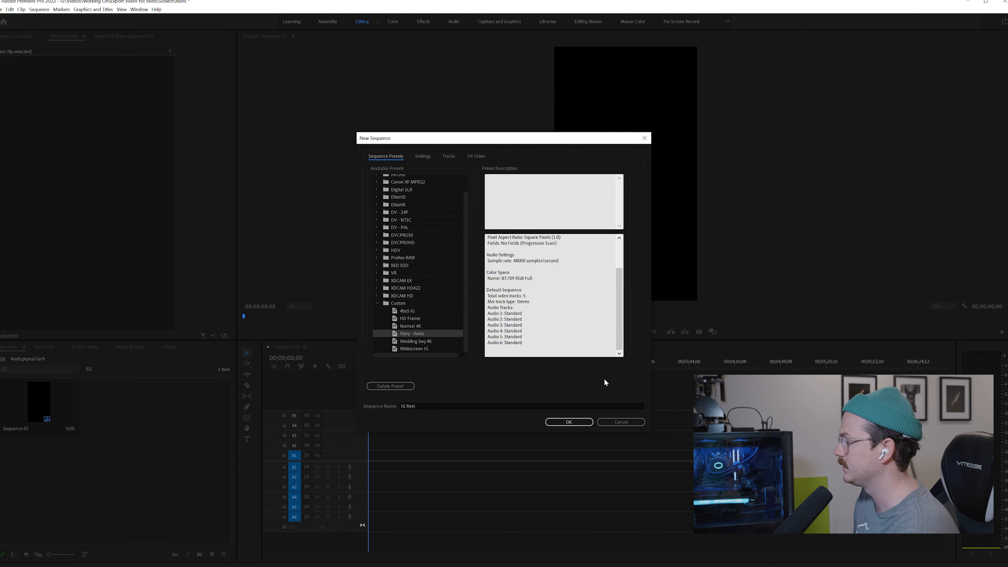
left_click(567, 422)
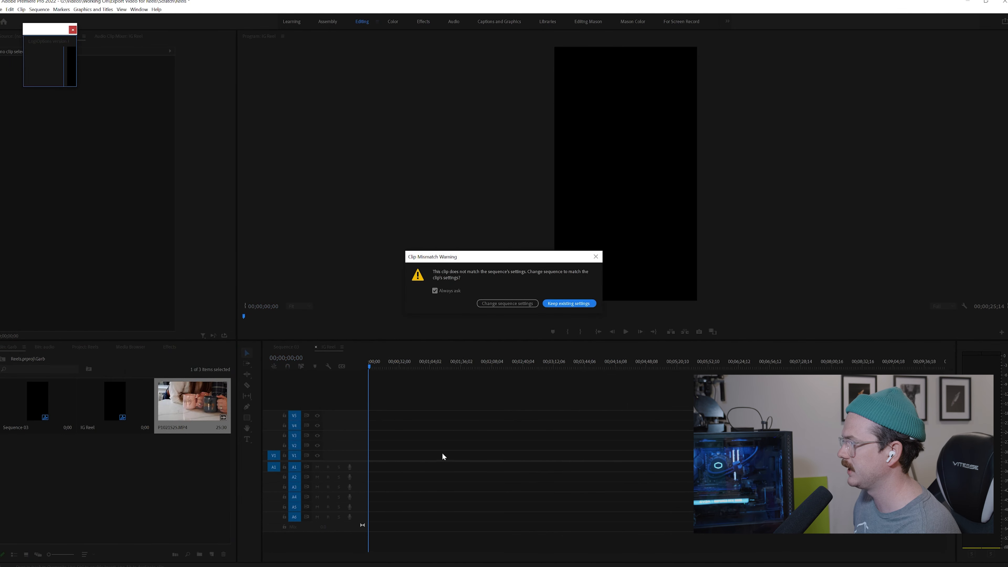
mouse_move(566, 341)
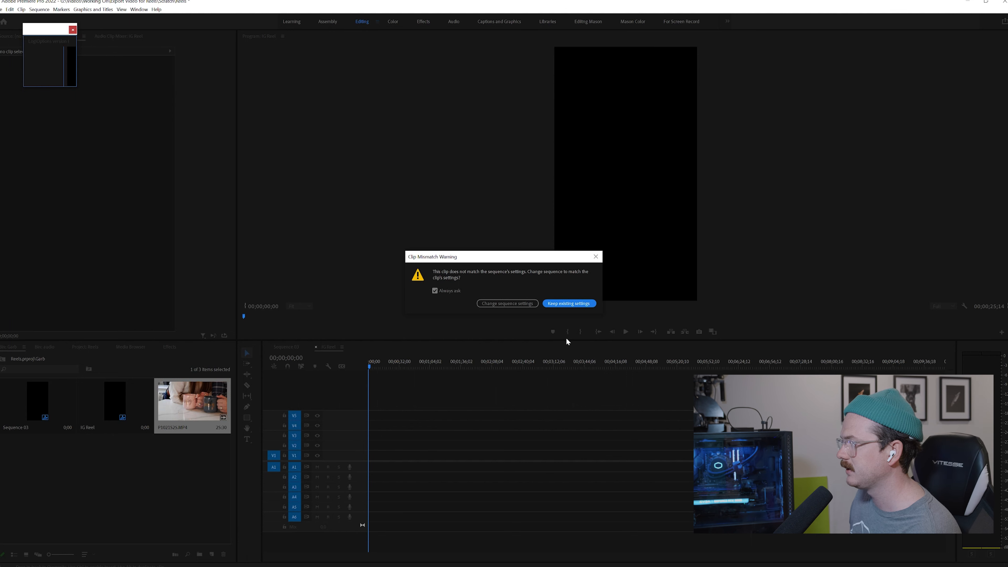
mouse_move(569, 313)
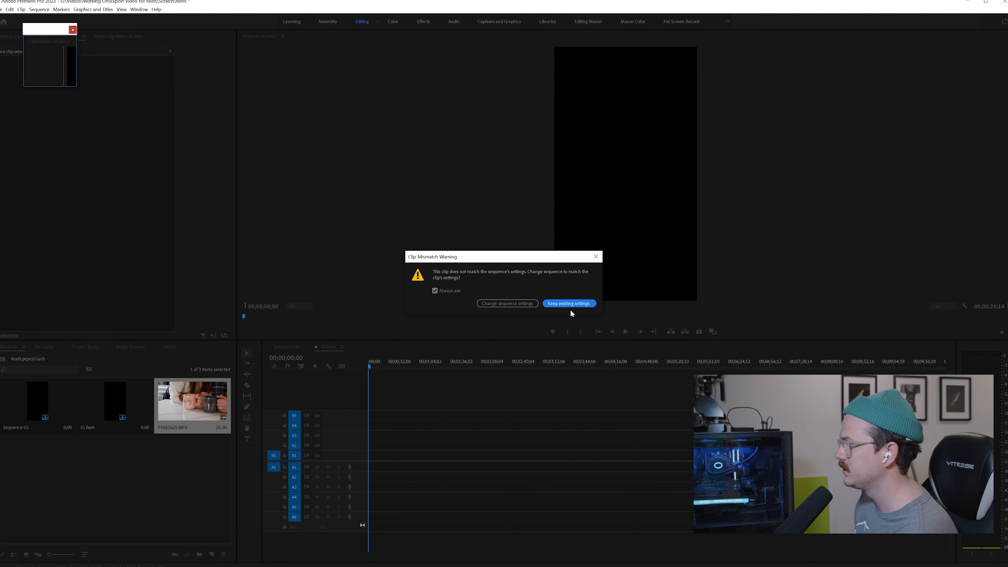
- Keep the sequence's existing vertical settings for the mismatched mug clip
left_click(568, 303)
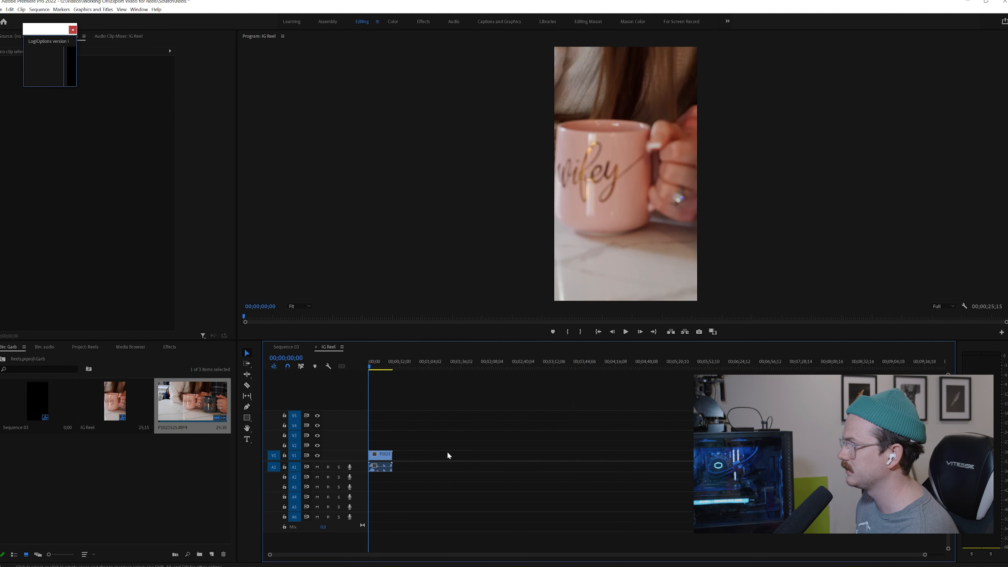
- Rescale and reposition the mug clip to fill the vertical IG Reel frame
left_click(380, 456)
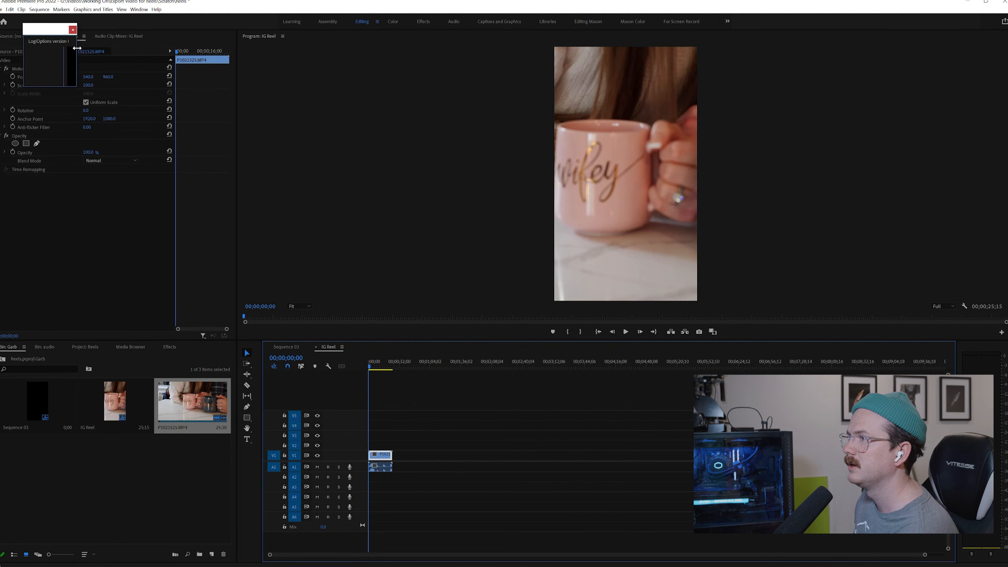
left_click(72, 30)
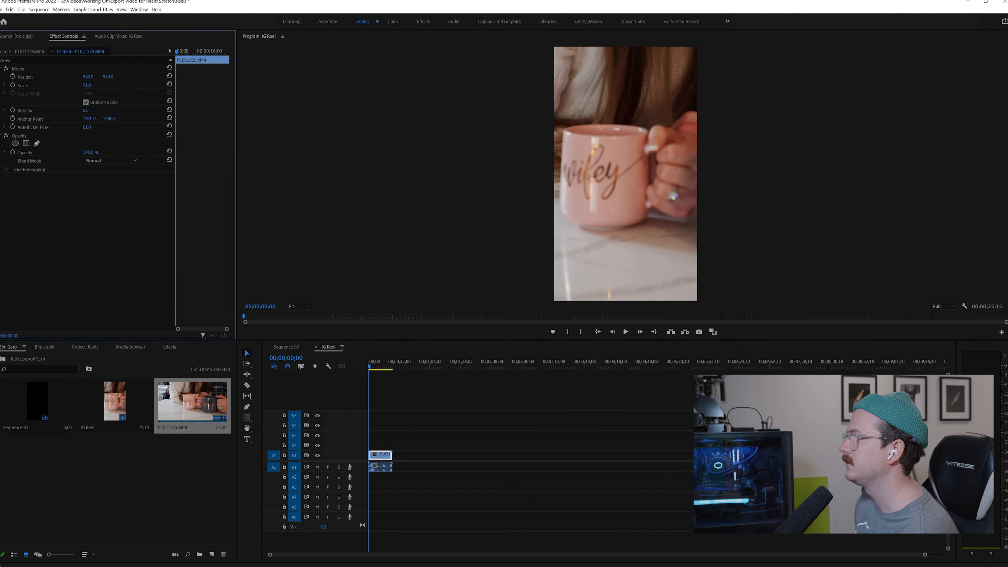
left_click(88, 85)
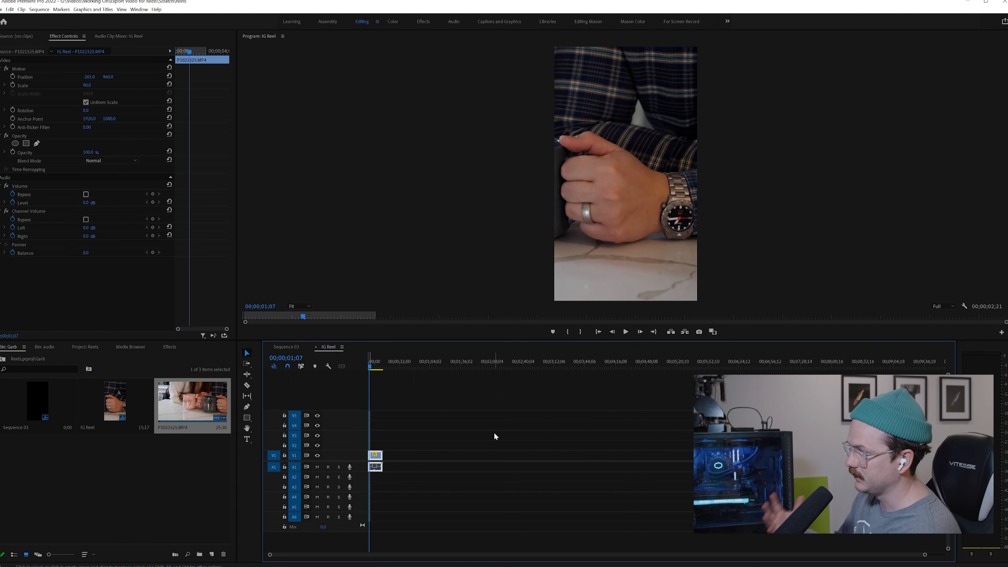
mouse_move(478, 452)
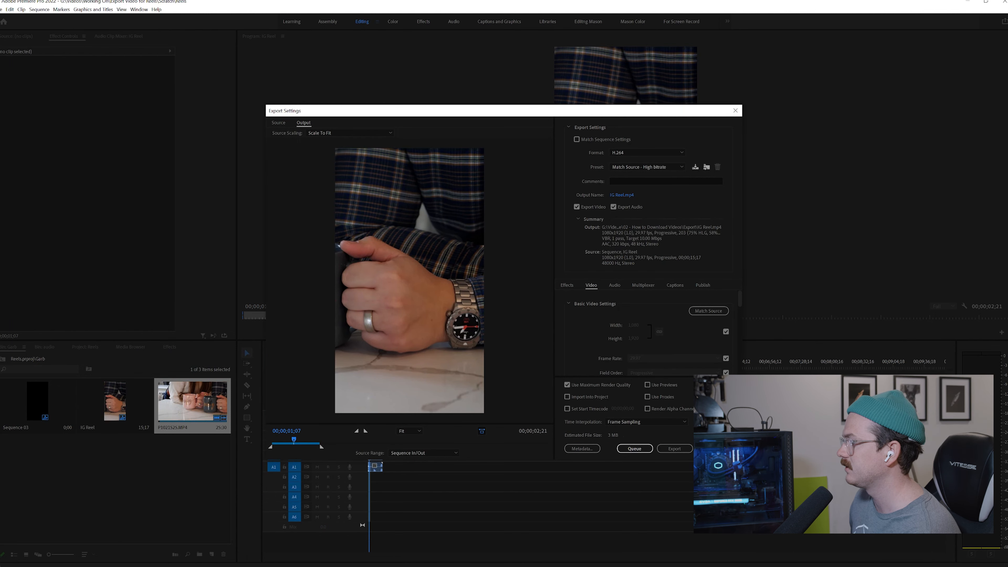
- Keep H.264 as the export format and leave the output named IG Reel.mp4, cancelling the Save As dialog
left_click(8, 9)
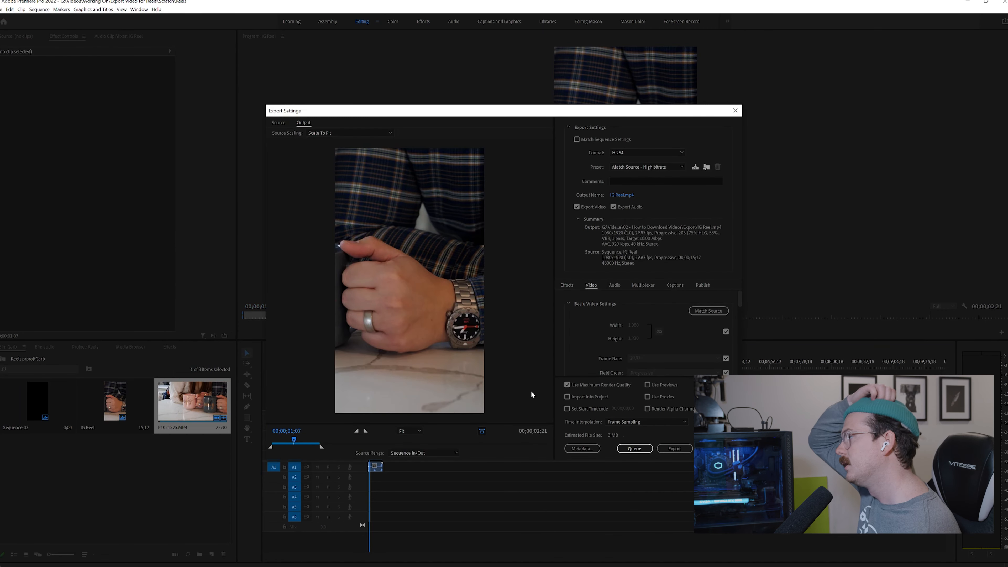
left_click(646, 152)
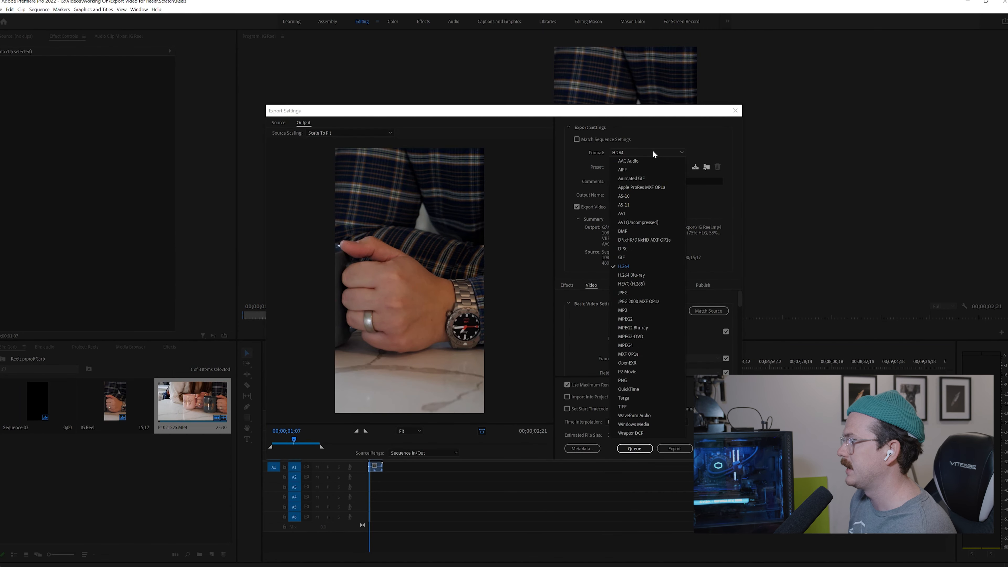
left_click(622, 266)
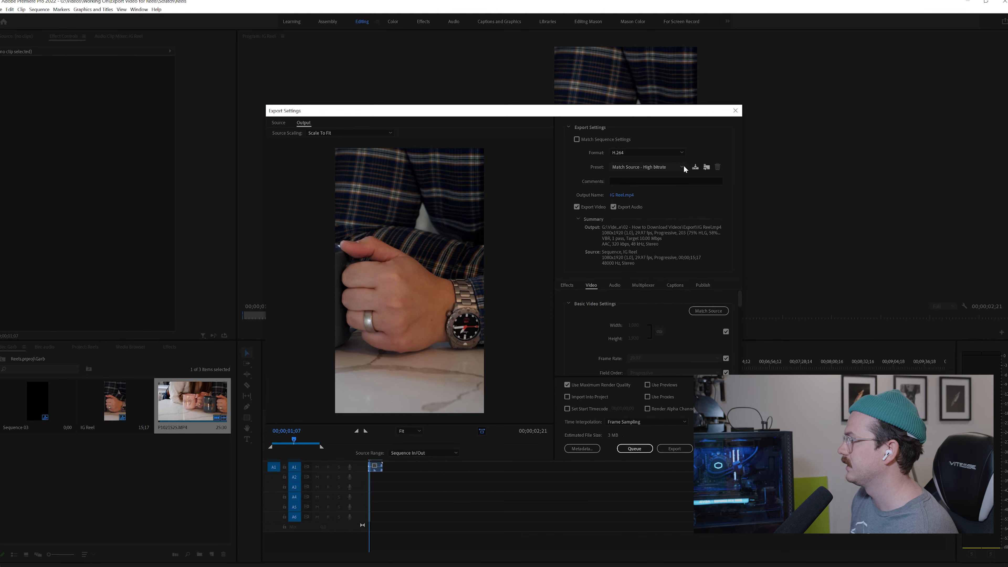
left_click(681, 166)
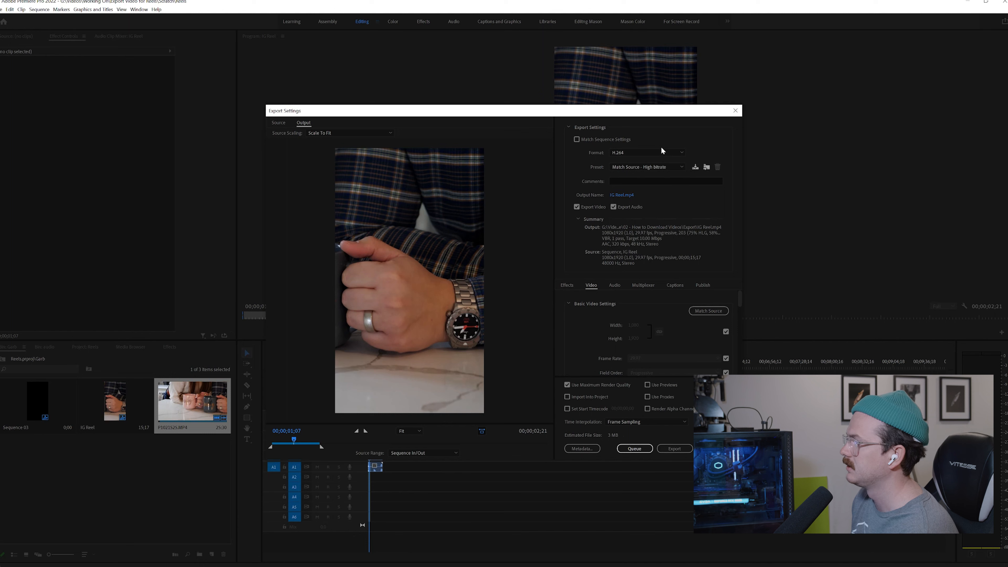
mouse_move(683, 146)
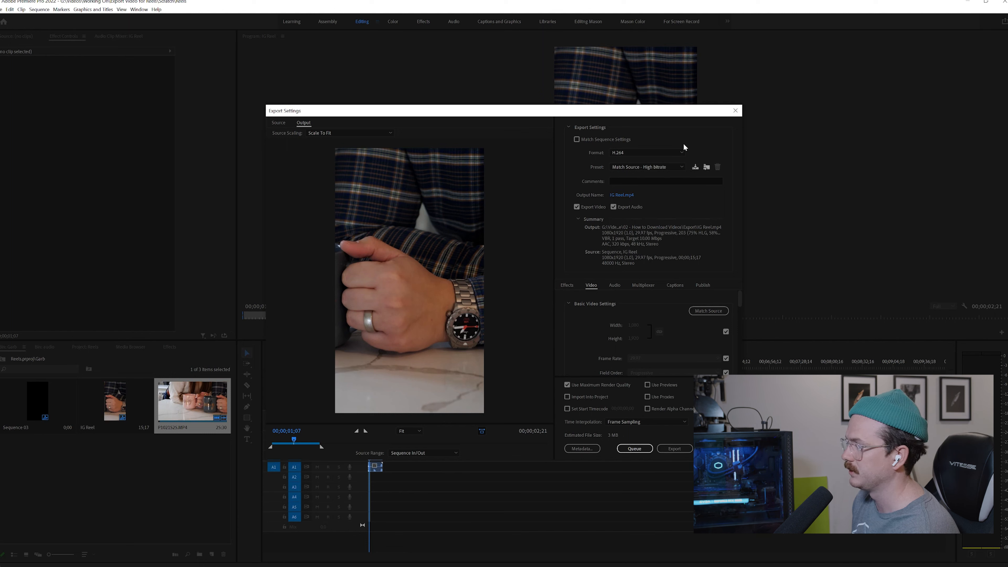
left_click(621, 195)
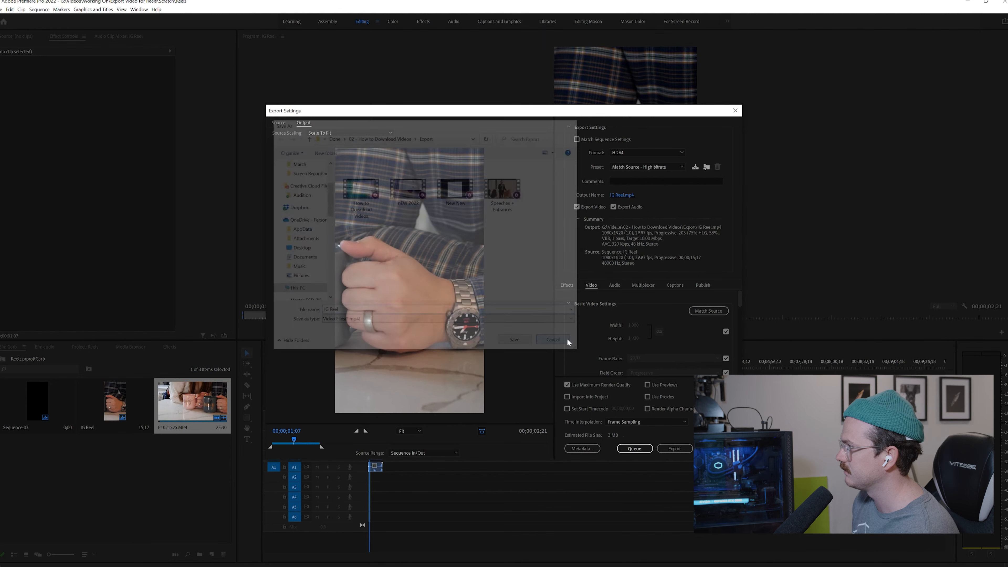
left_click(551, 340)
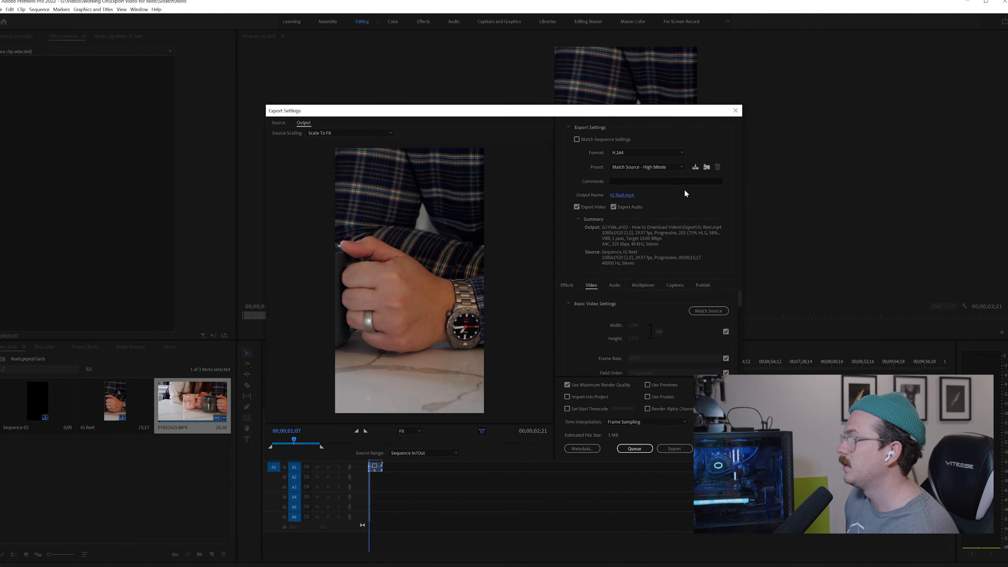
mouse_move(659, 157)
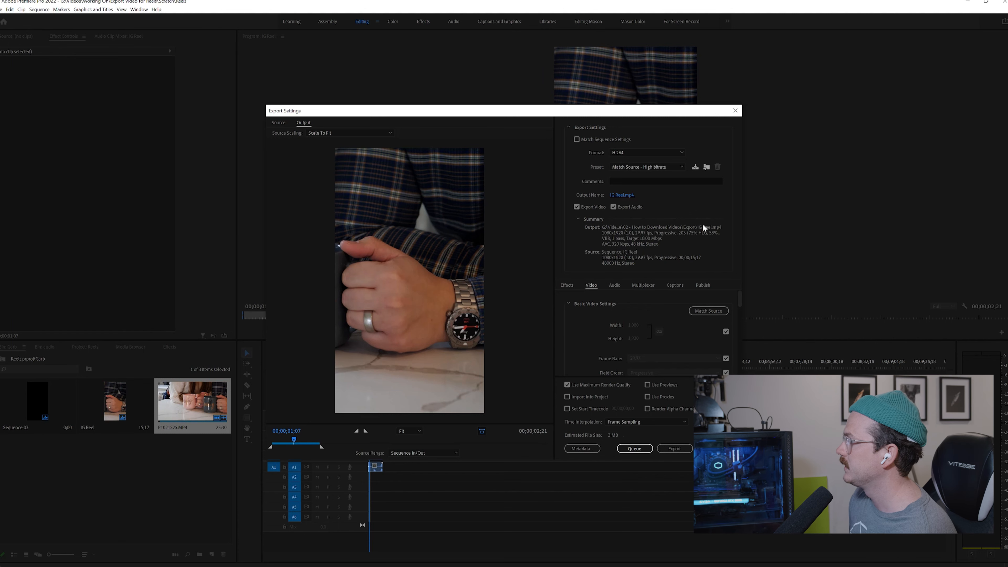
mouse_move(738, 240)
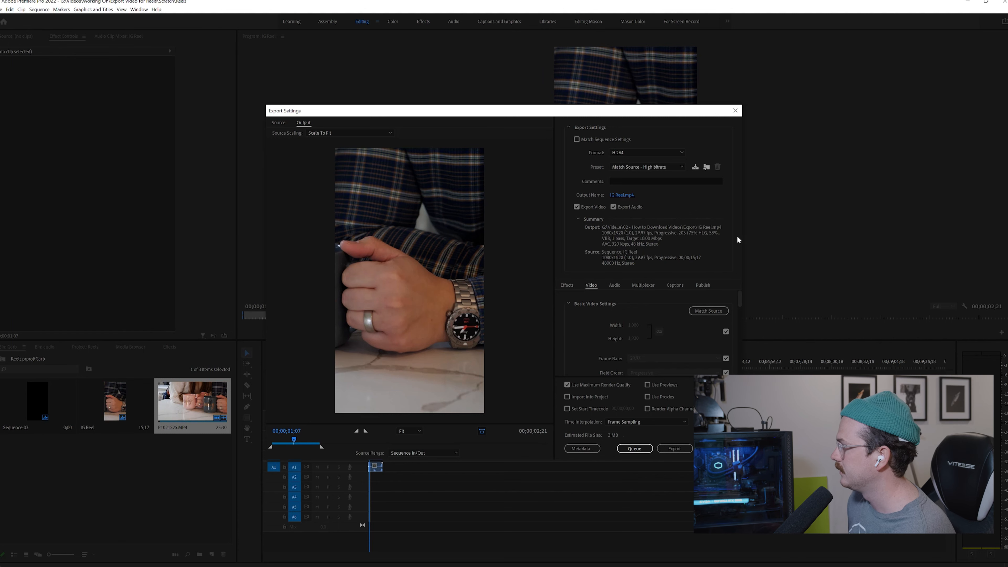
scroll("down", 3)
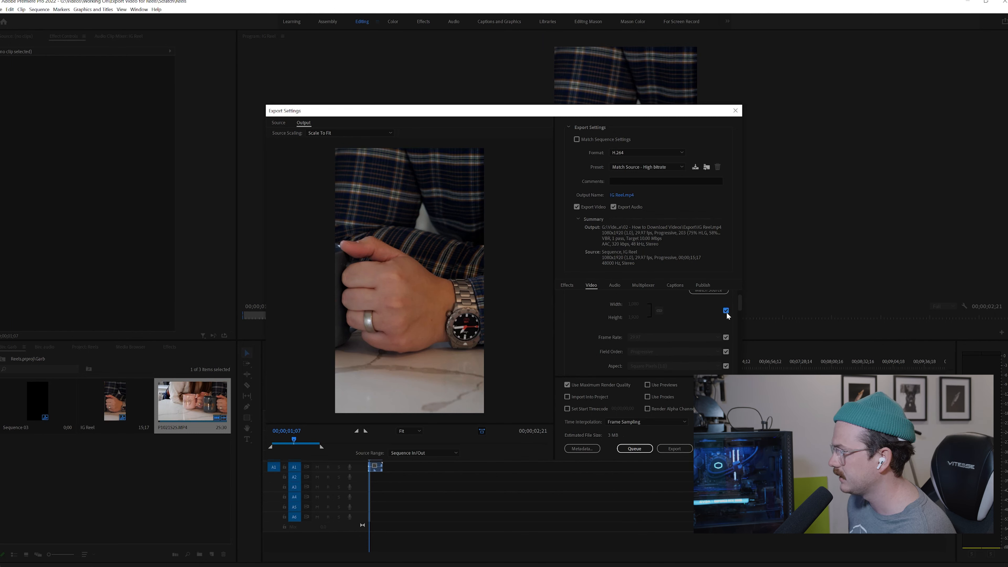
- Unlock frame size and frame rate from the source and choose 23.976 fps at 1080x1920
left_click(725, 310)
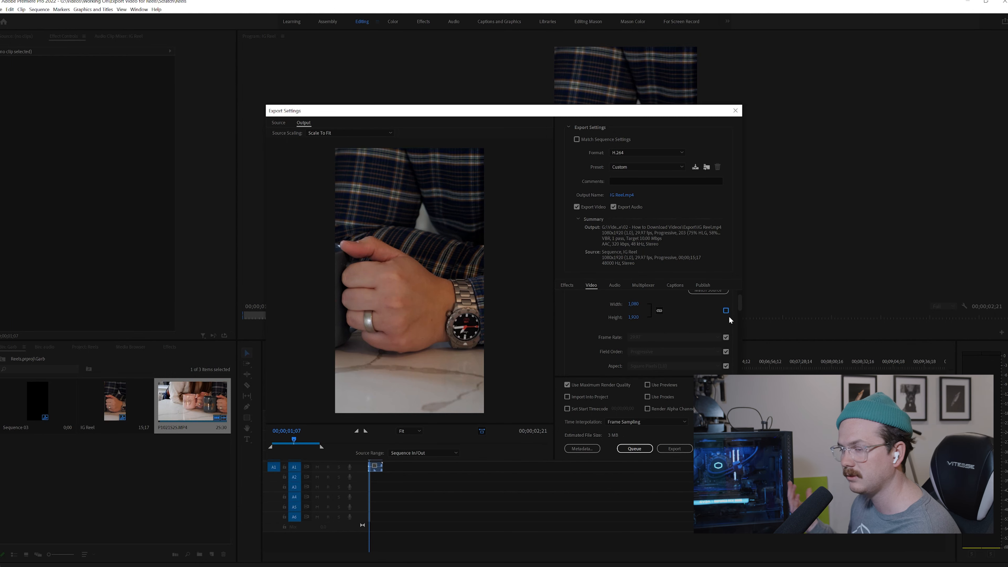
mouse_move(672, 321)
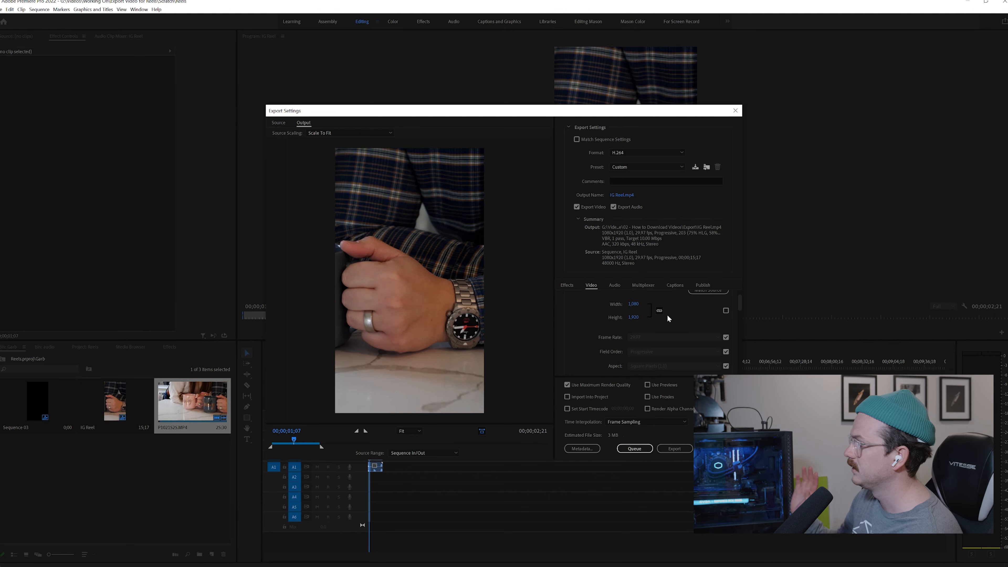
mouse_move(405, 276)
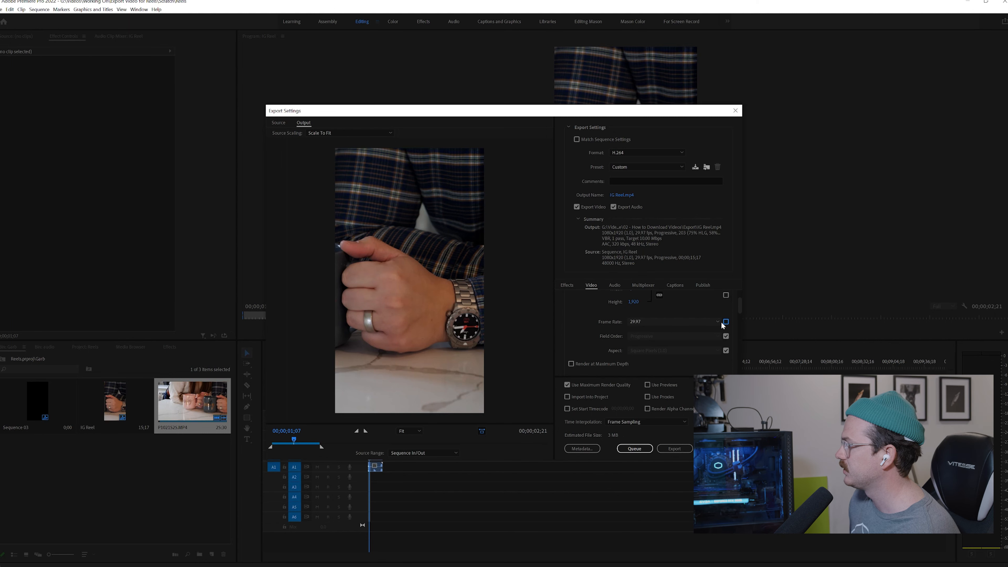
left_click(717, 321)
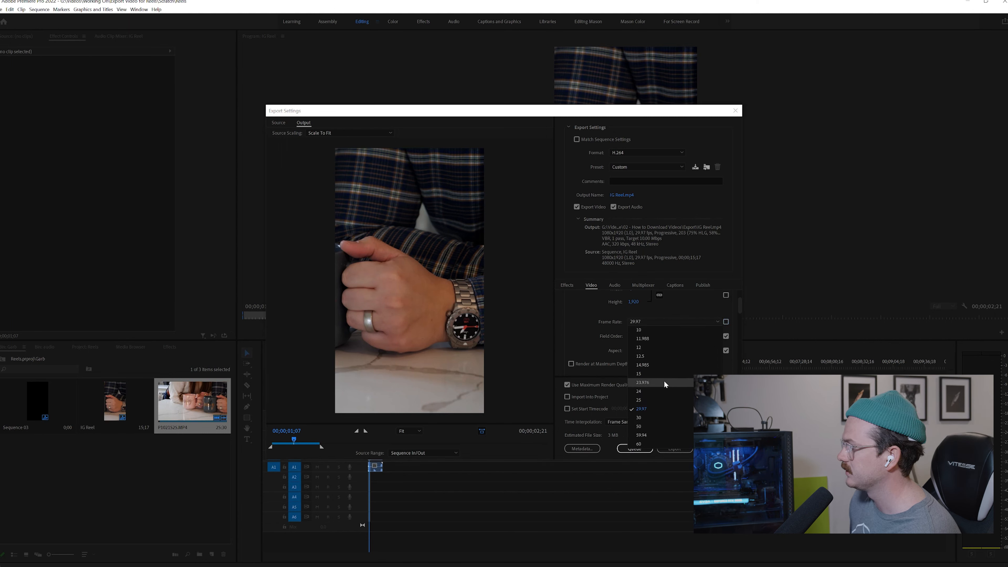
left_click(641, 382)
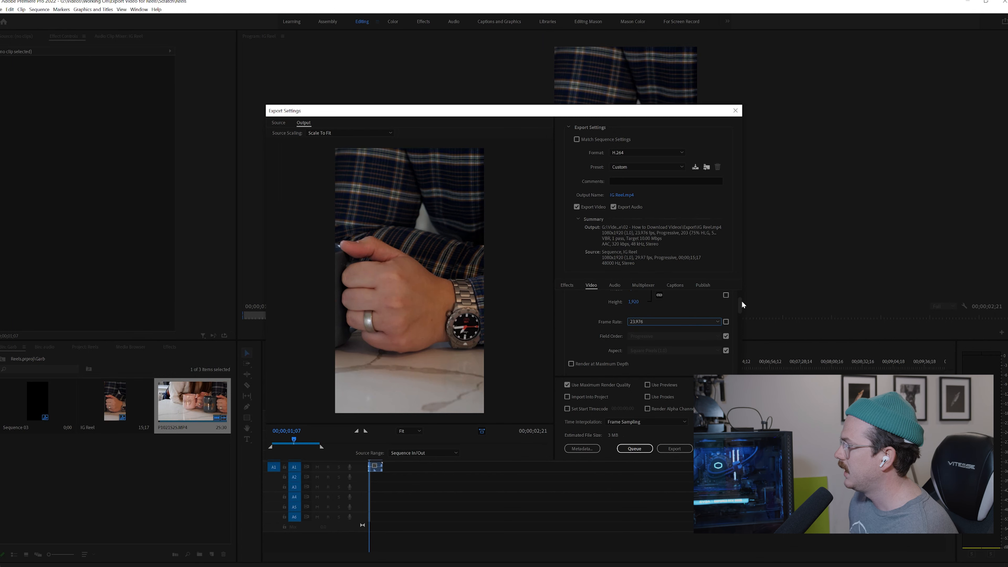
- Set progressive field order, square pixels and software-encoded High profile 5.2 with VBR 2-pass at 15/20 Mbps
scroll("down", 3)
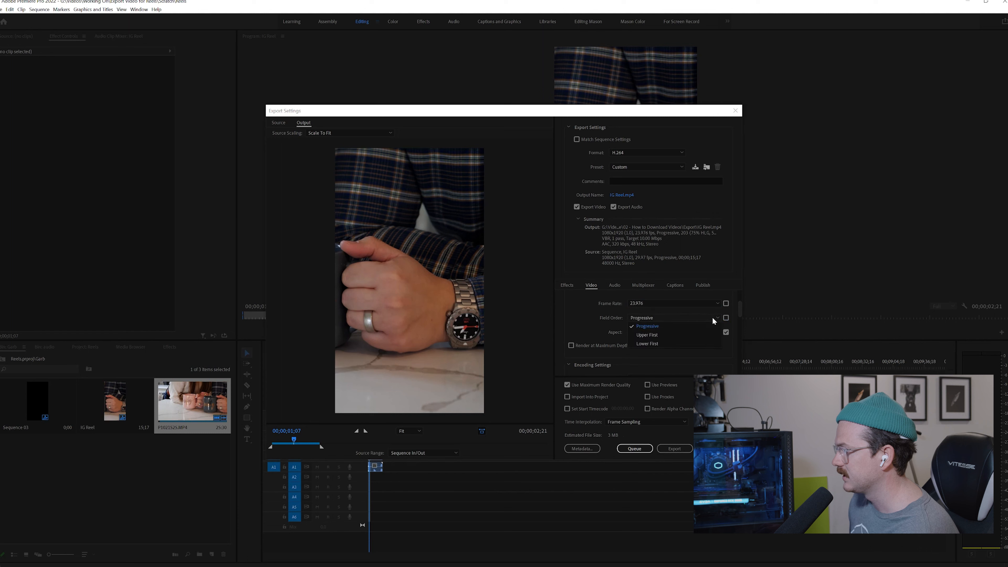
left_click(647, 326)
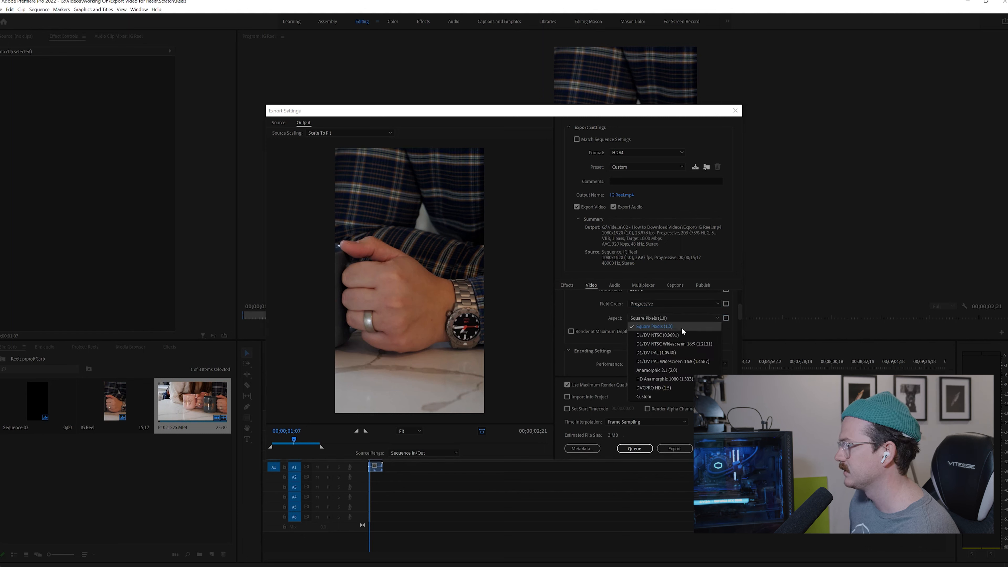
left_click(652, 326)
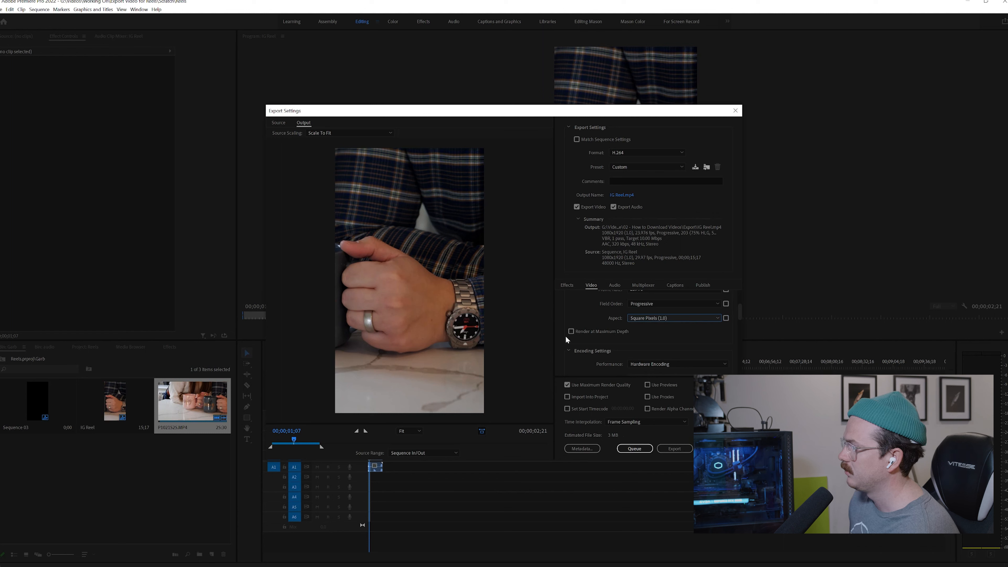
left_click(570, 332)
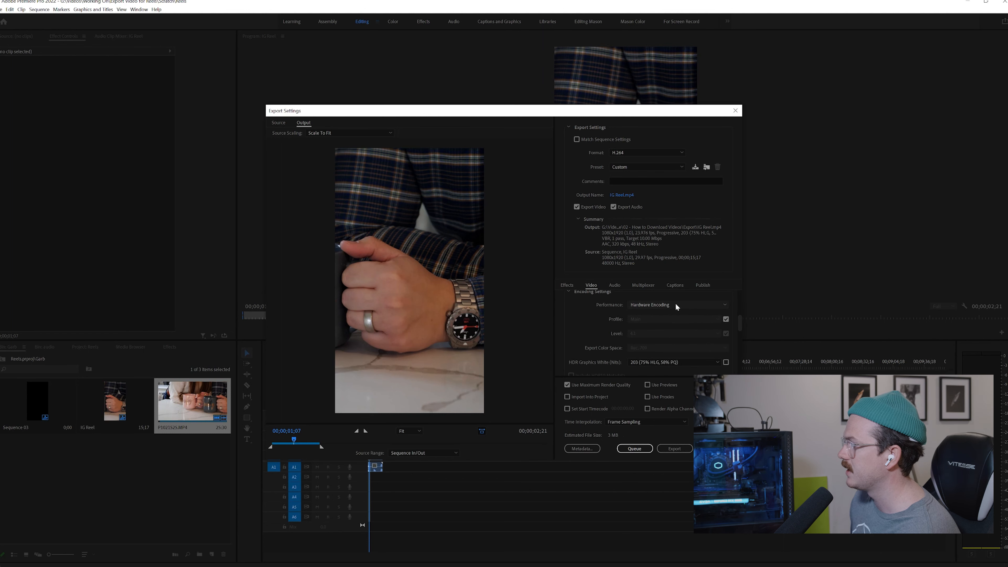
mouse_move(675, 304)
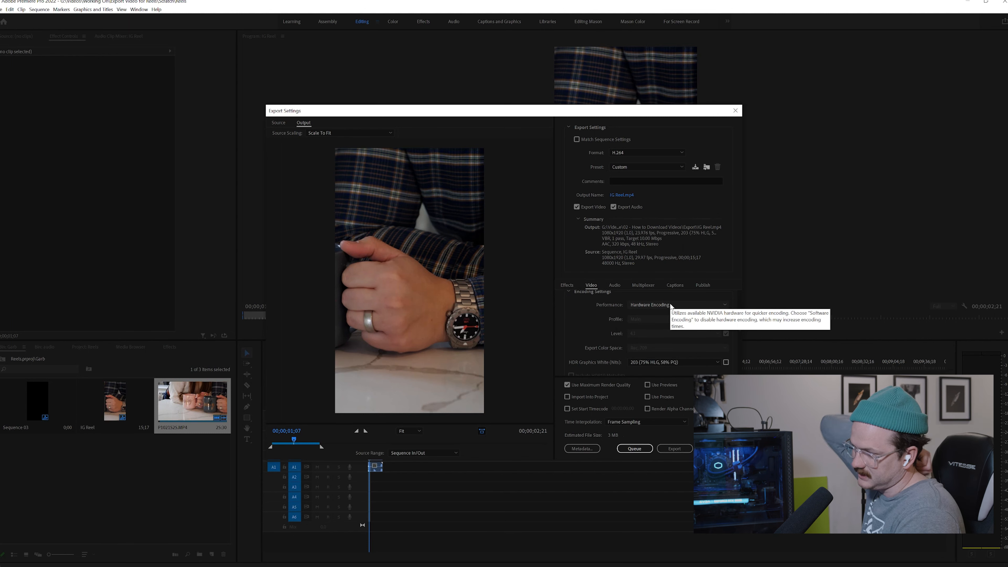
mouse_move(693, 297)
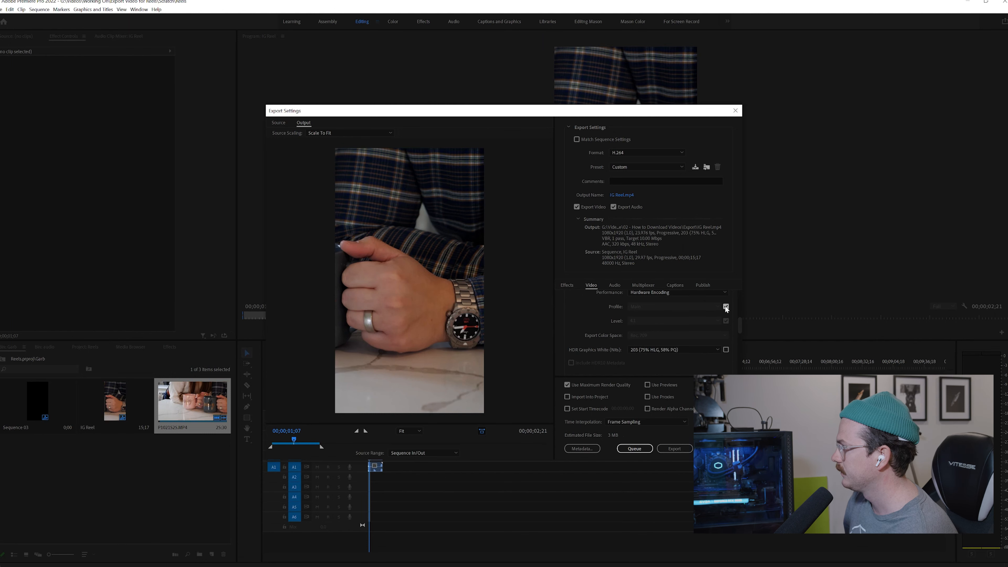
left_click(678, 292)
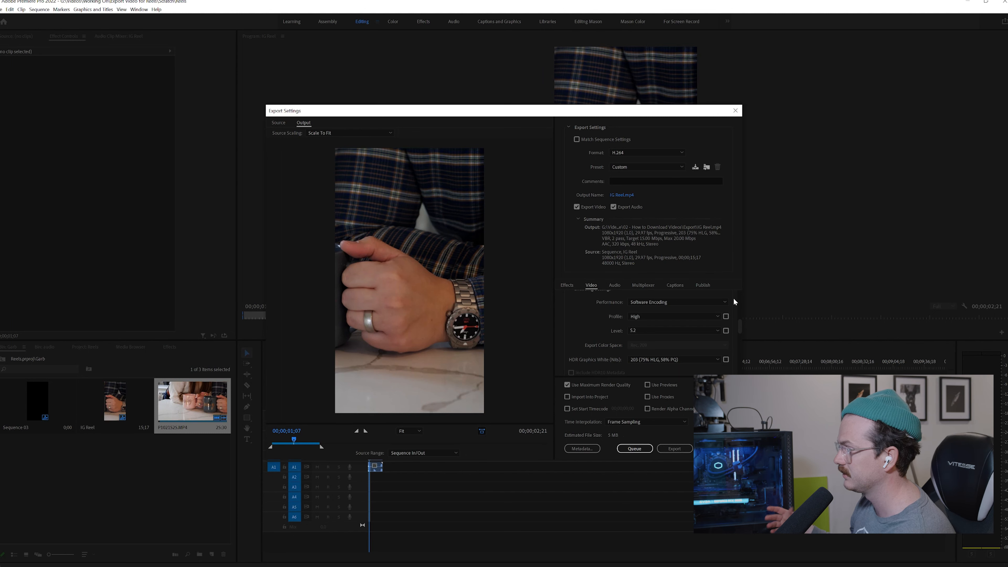
mouse_move(738, 330)
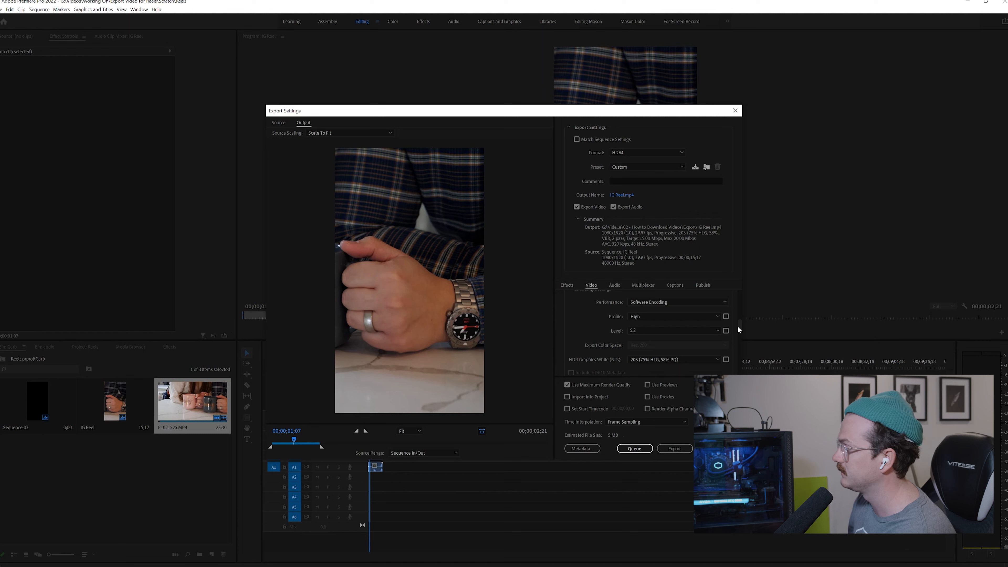
scroll("down", 3)
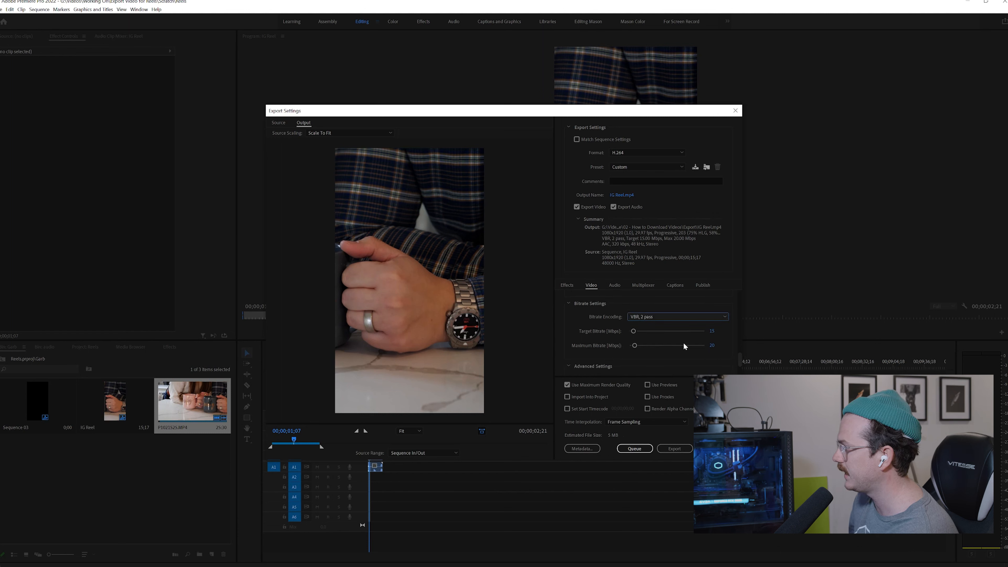
mouse_move(724, 344)
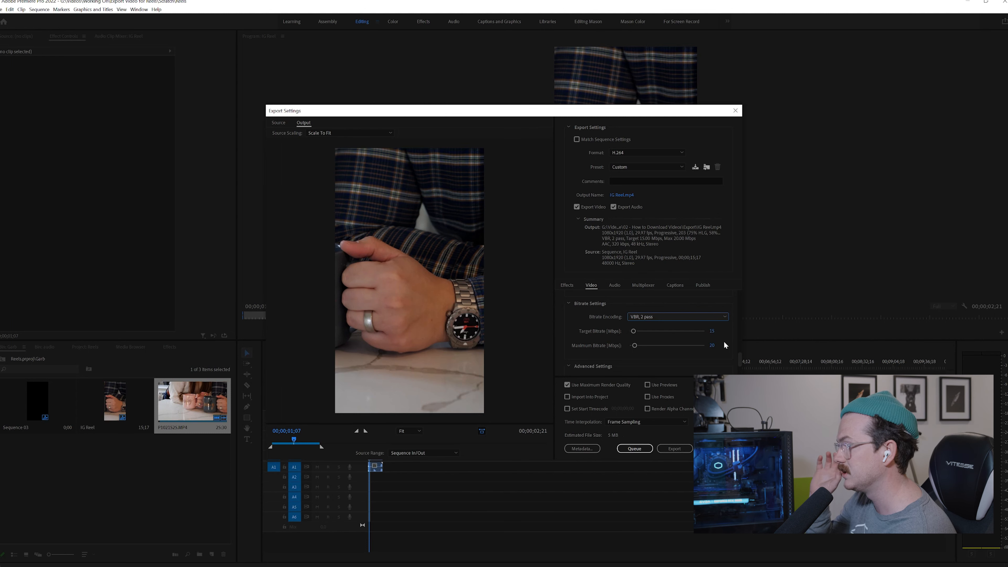
scroll("down", 3)
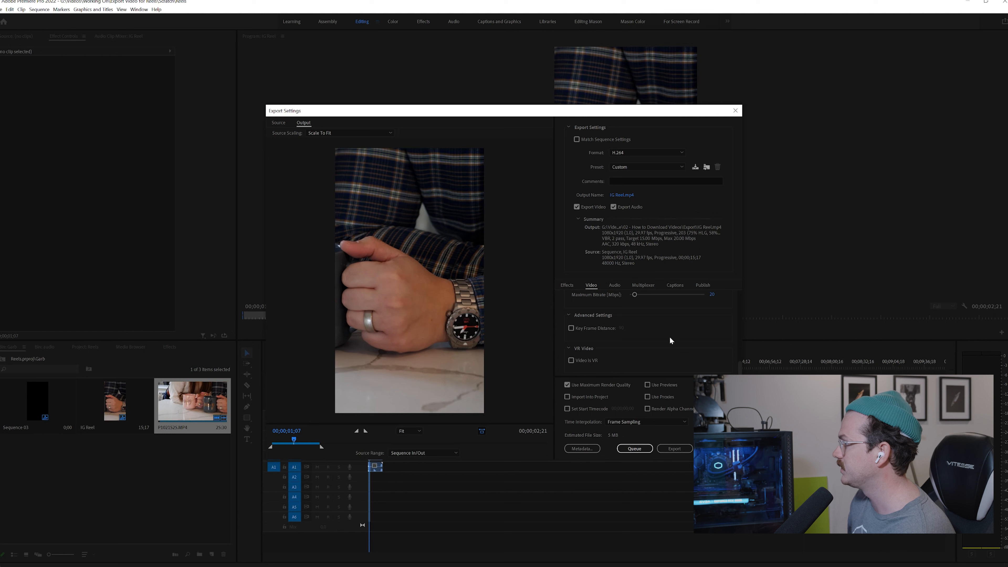
- Check the AAC 48000 Hz audio settings and turn on maximum render quality
left_click(613, 284)
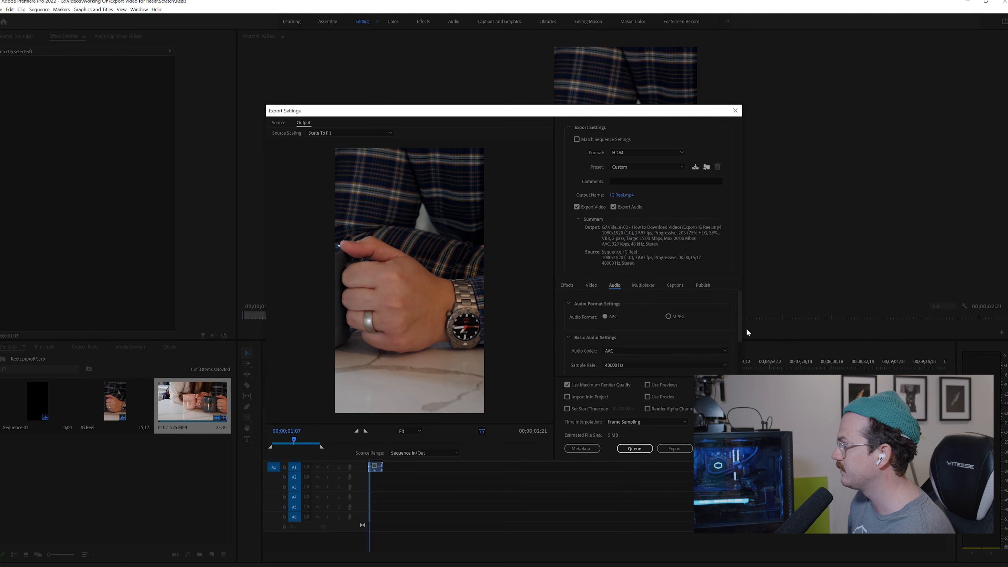
mouse_move(744, 324)
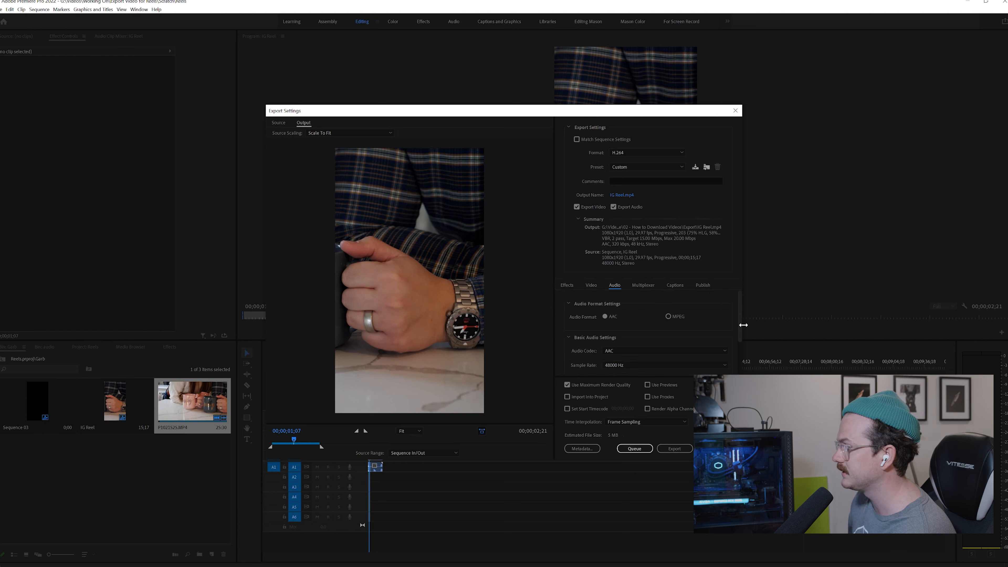
mouse_move(592, 283)
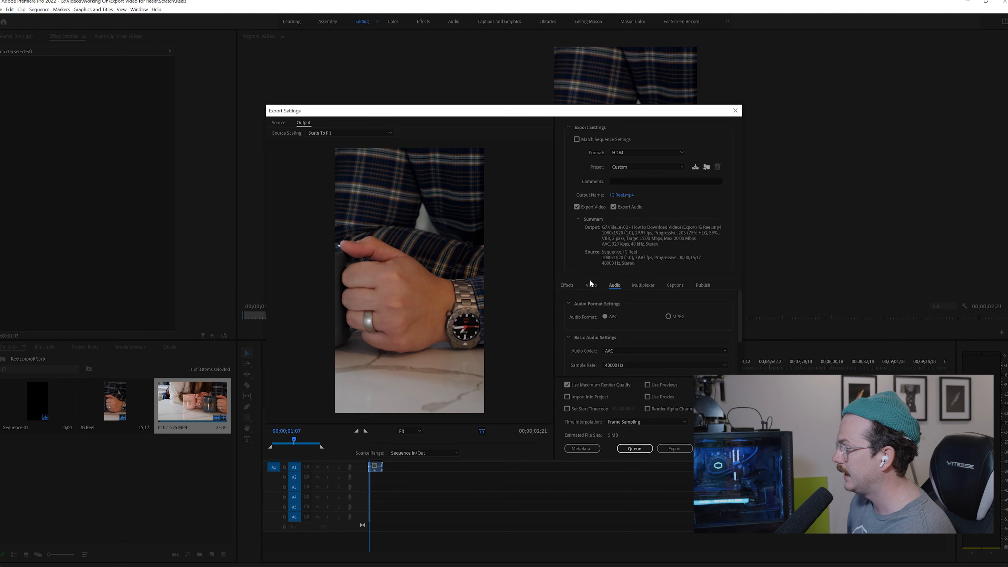
left_click(590, 284)
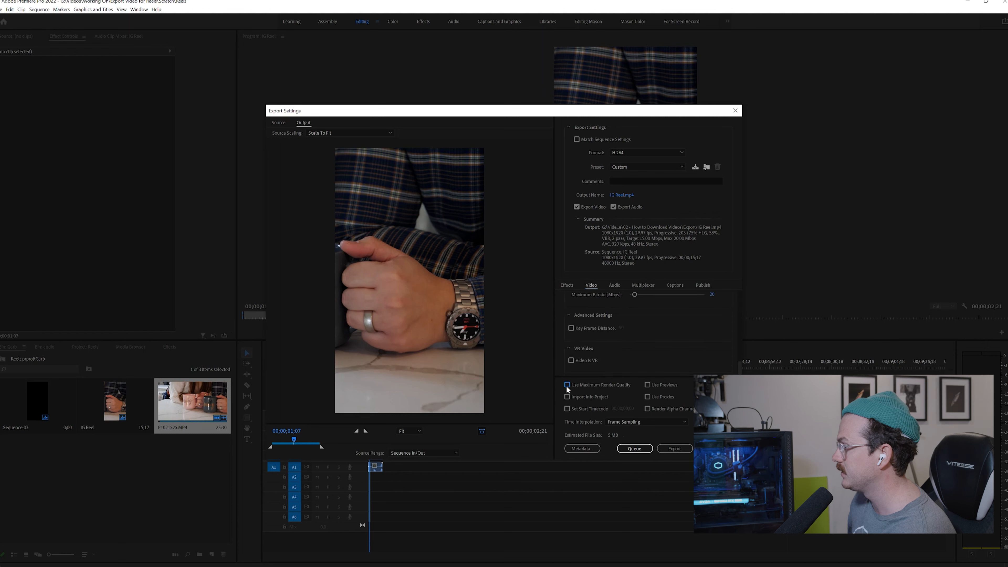
left_click(566, 384)
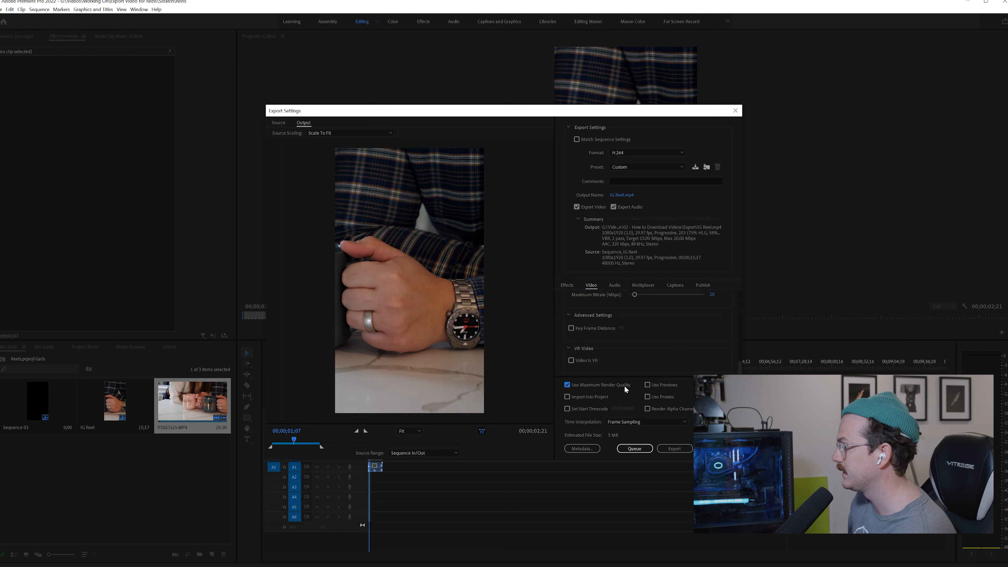
mouse_move(545, 336)
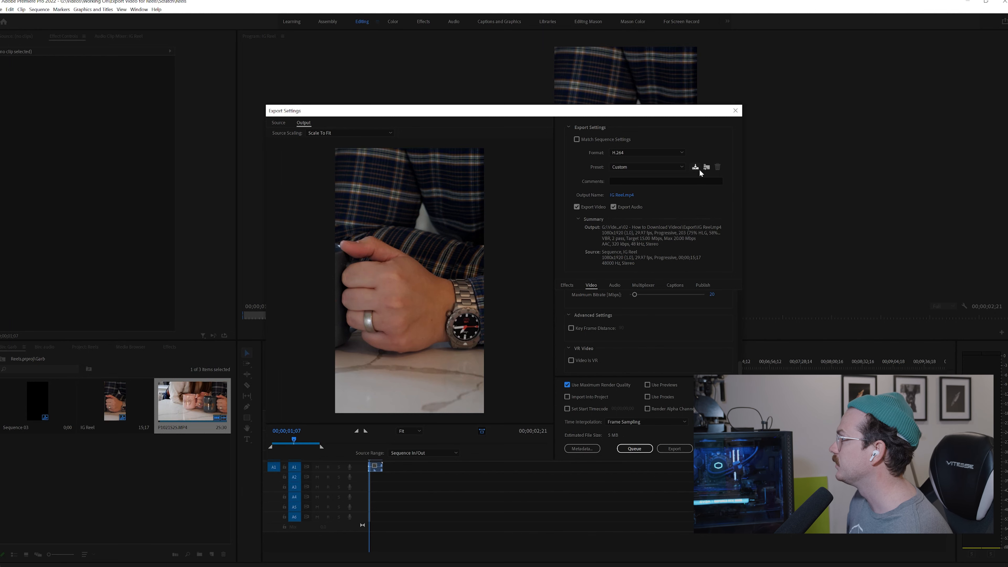
left_click(696, 166)
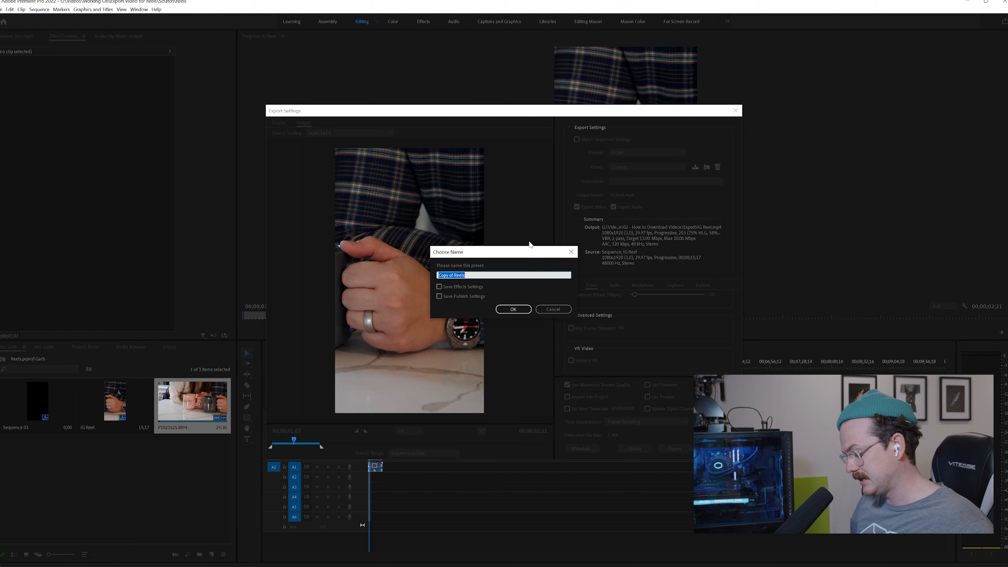
type("This is my")
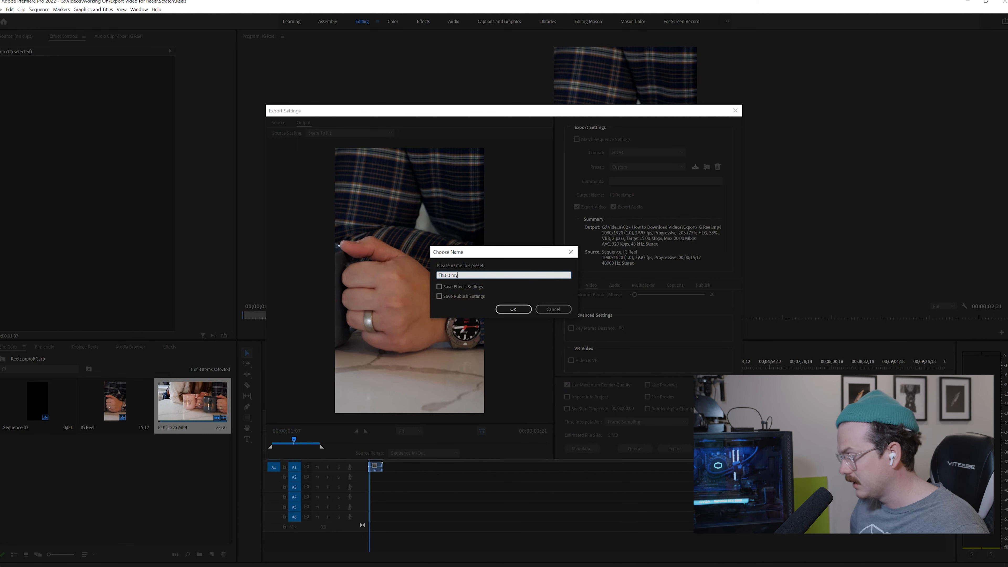
key("ctrl+a")
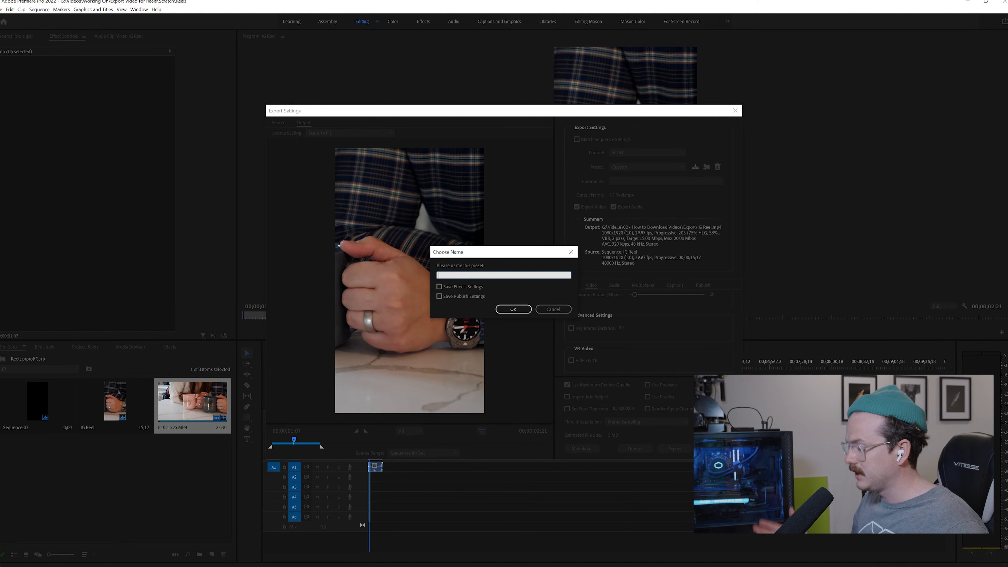
type("Reel Pr")
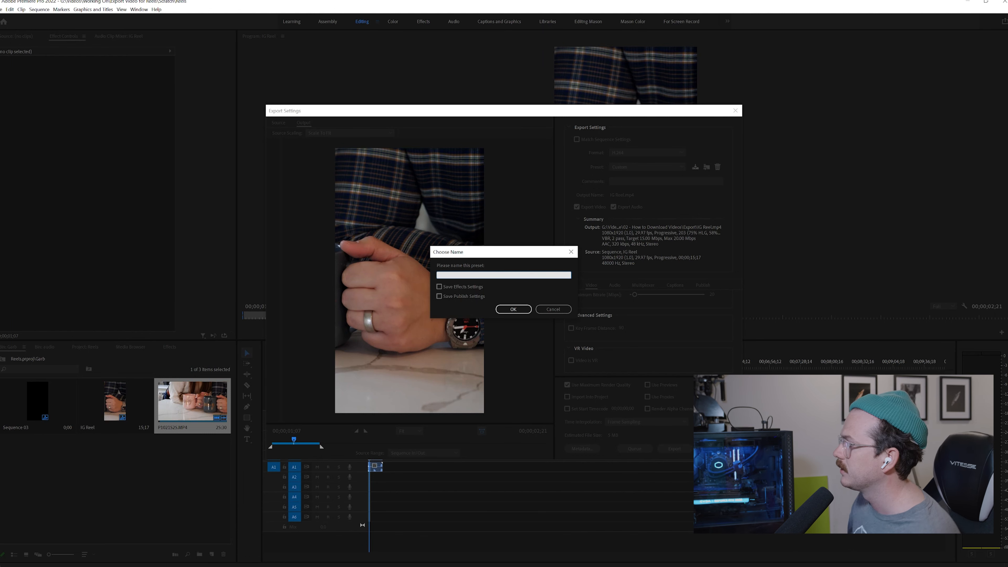
left_click(551, 309)
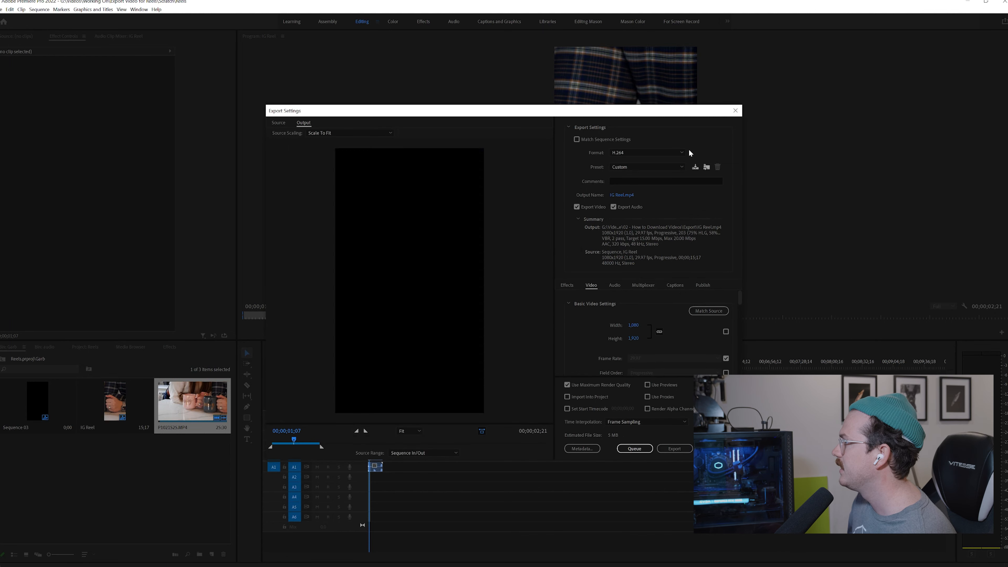
- Reopen Export Settings via Ctrl+M and load the saved Reels preset, reviewing its Video settings
left_click(735, 110)
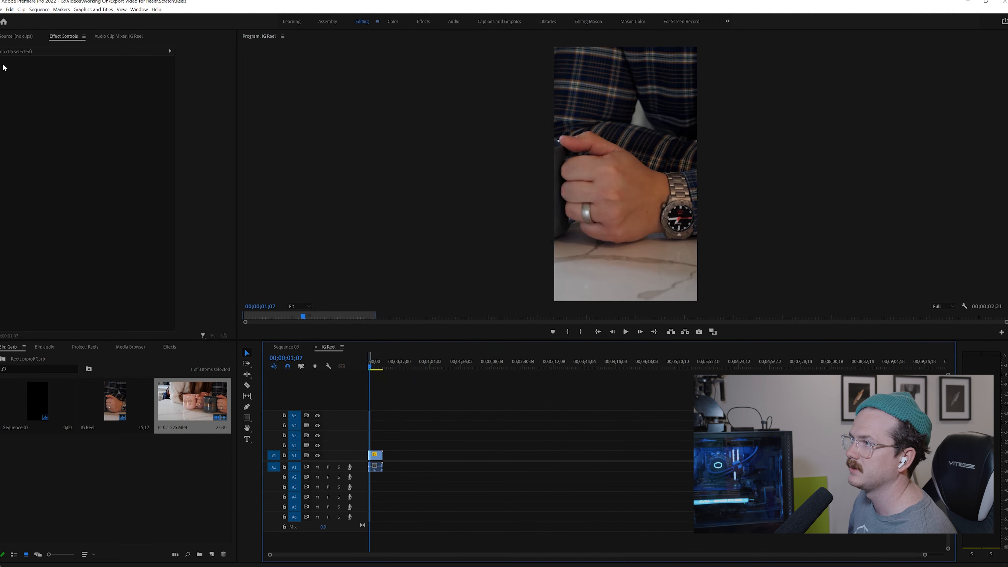
left_click(9, 9)
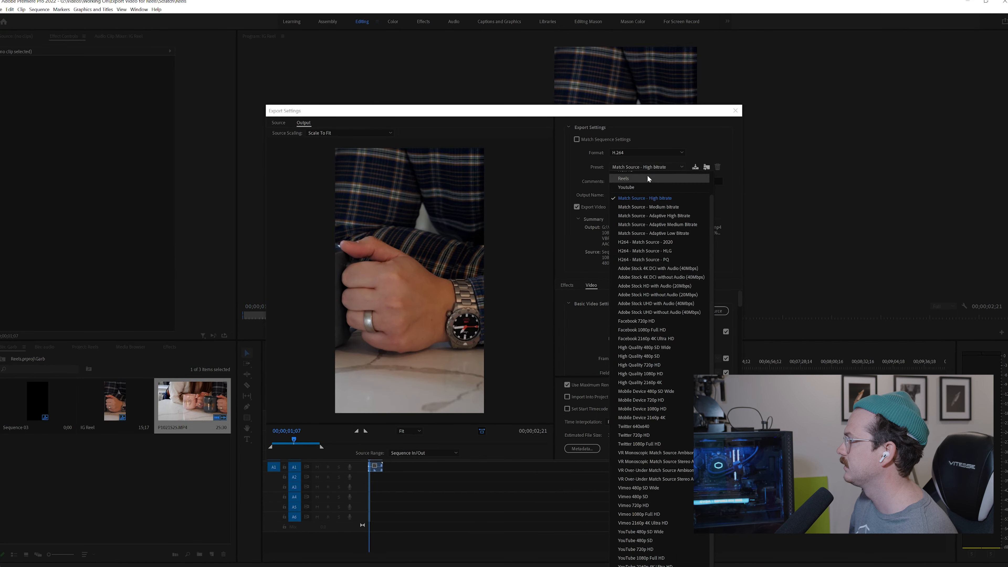
left_click(622, 178)
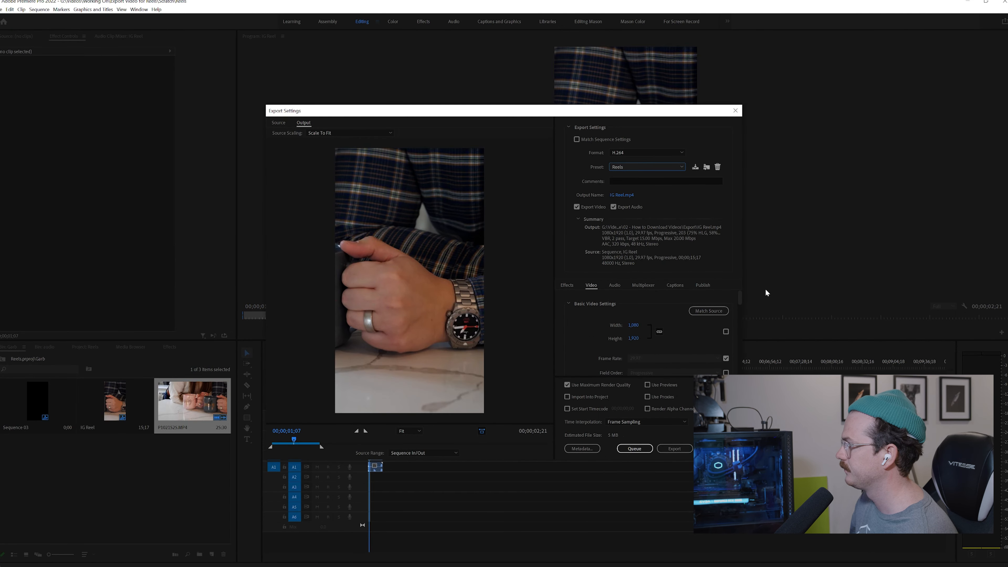
scroll("down", 3)
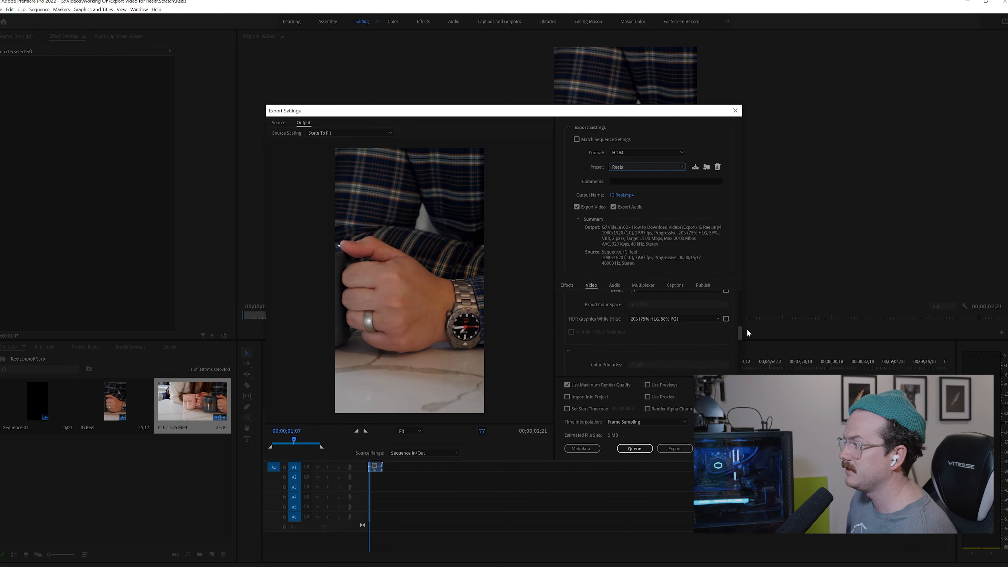
mouse_move(674, 448)
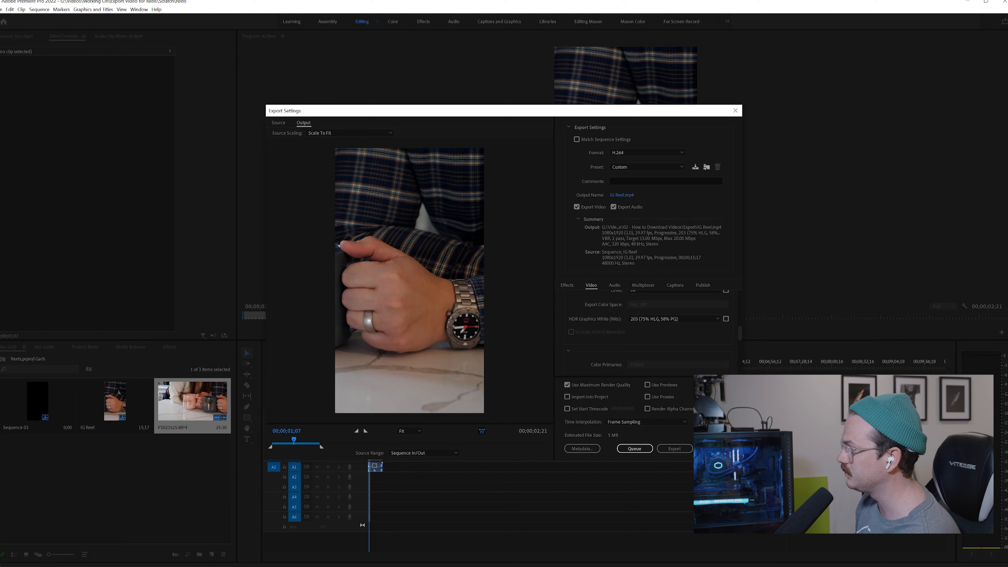
left_click(646, 421)
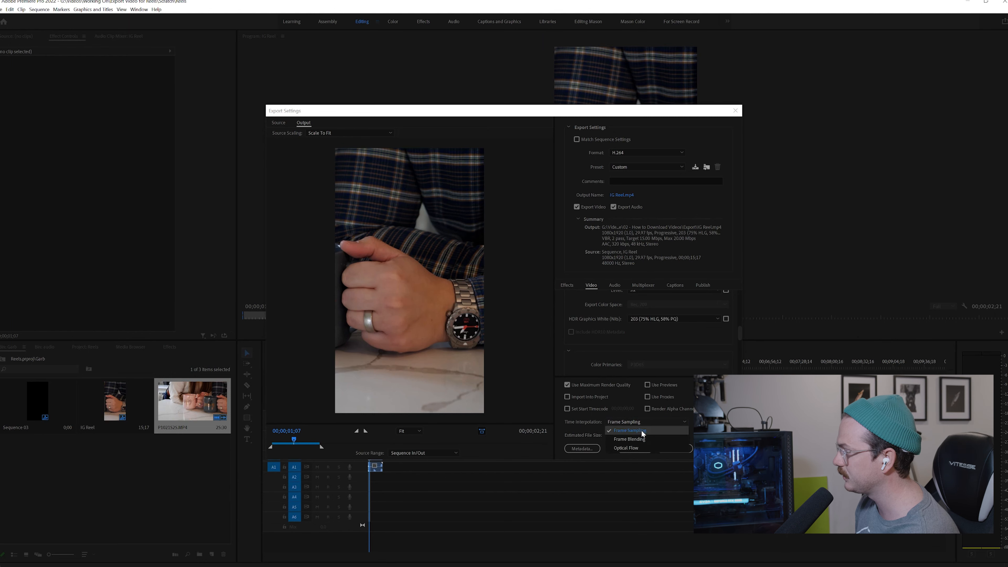
- Try Optical Flow, revert Time Interpolation to Frame Sampling, and export IG Reel.mp4
left_click(629, 444)
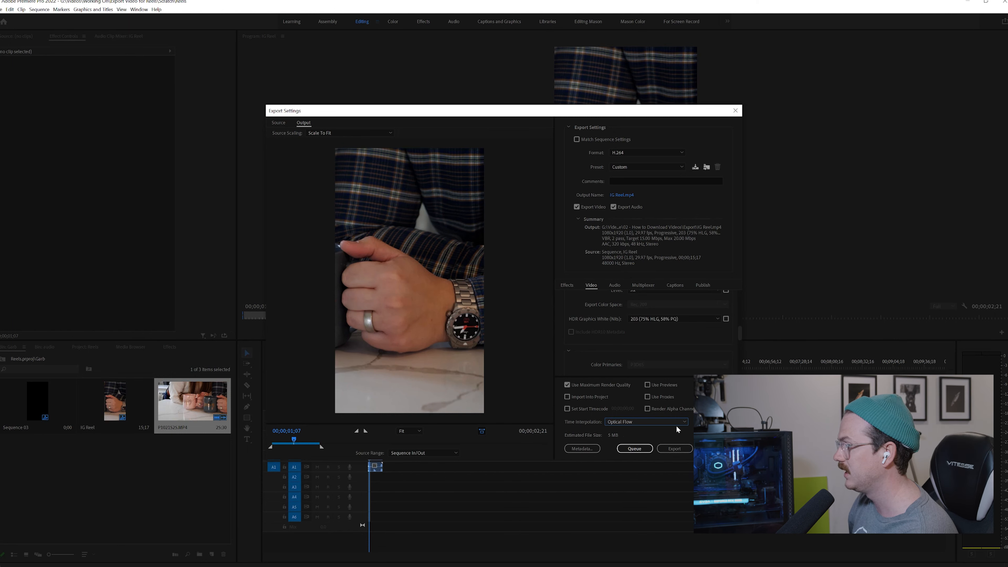
left_click(645, 421)
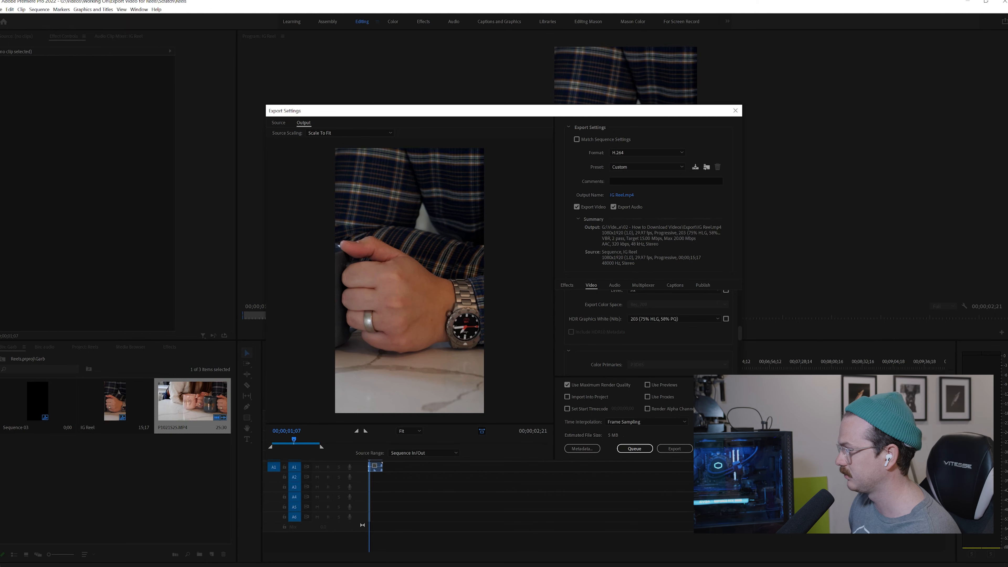
mouse_move(673, 439)
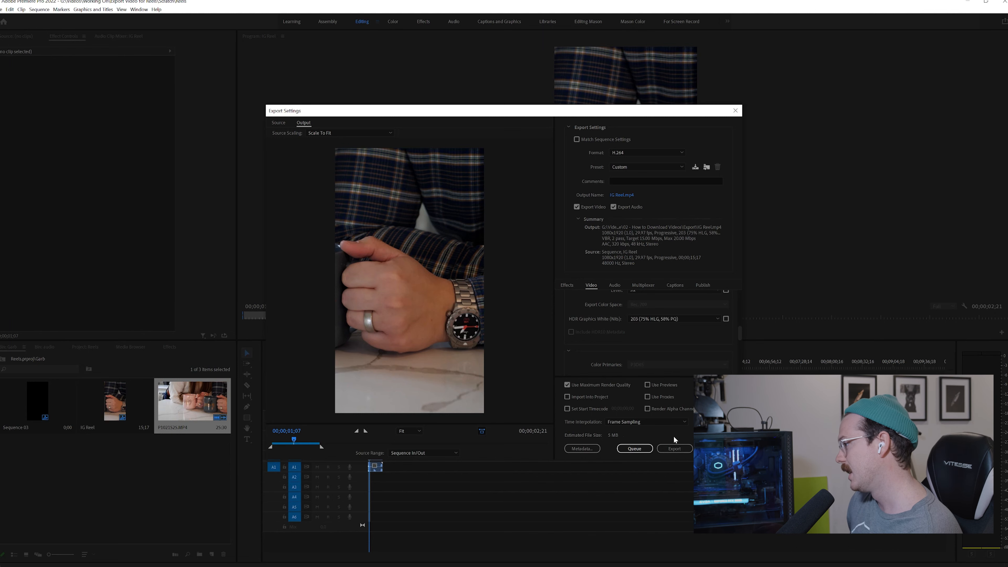
mouse_move(674, 448)
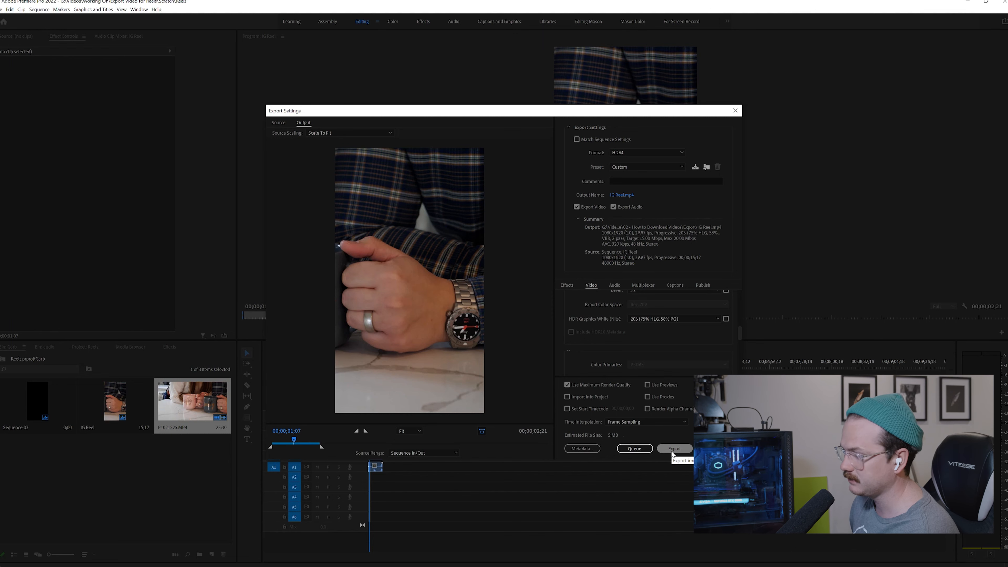
left_click(674, 447)
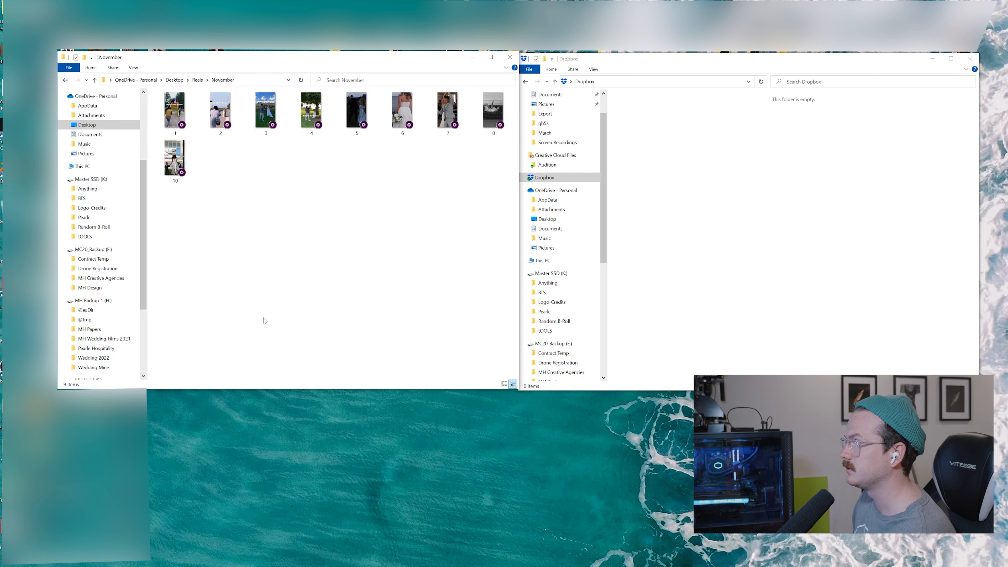
left_click(265, 112)
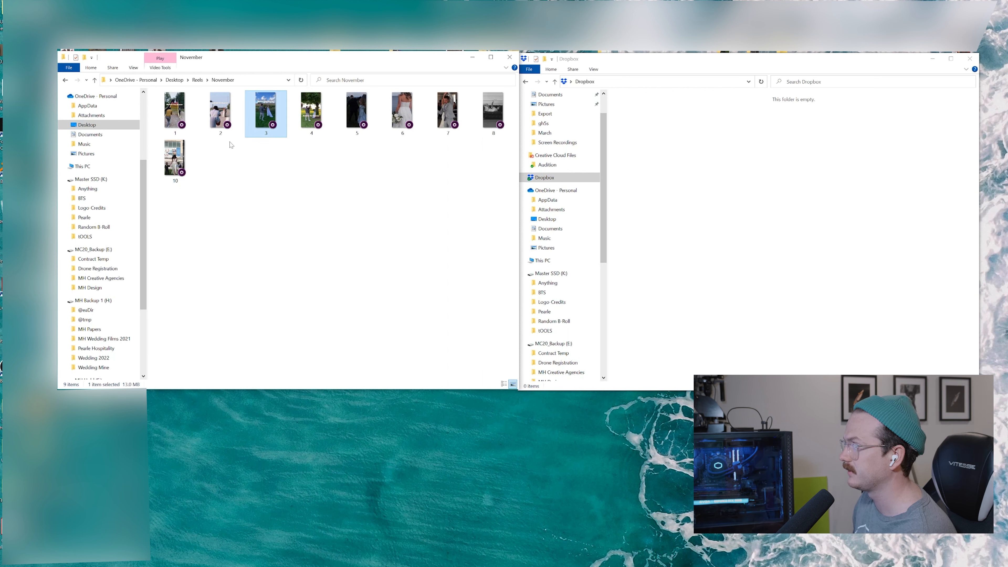
mouse_move(311, 113)
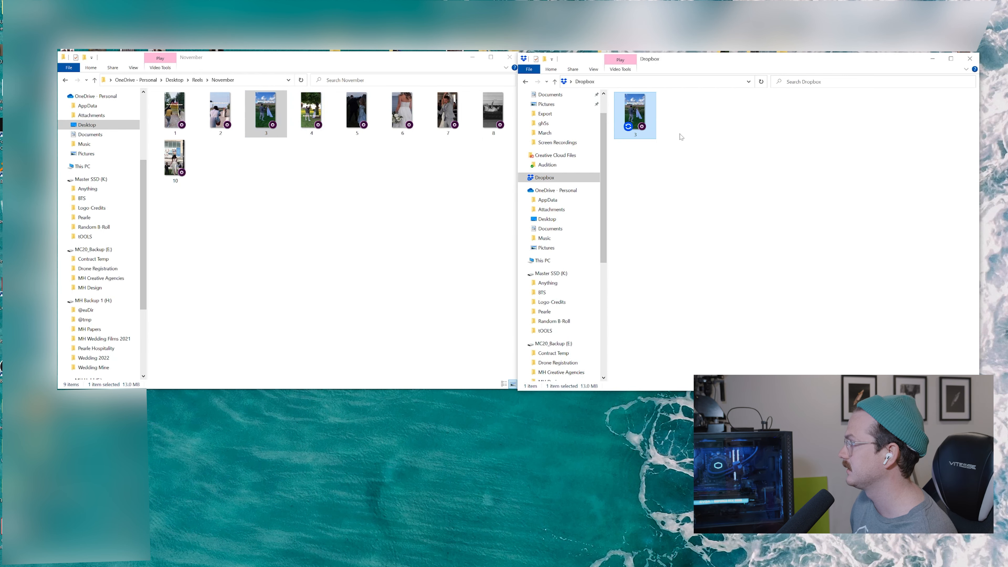
mouse_move(636, 115)
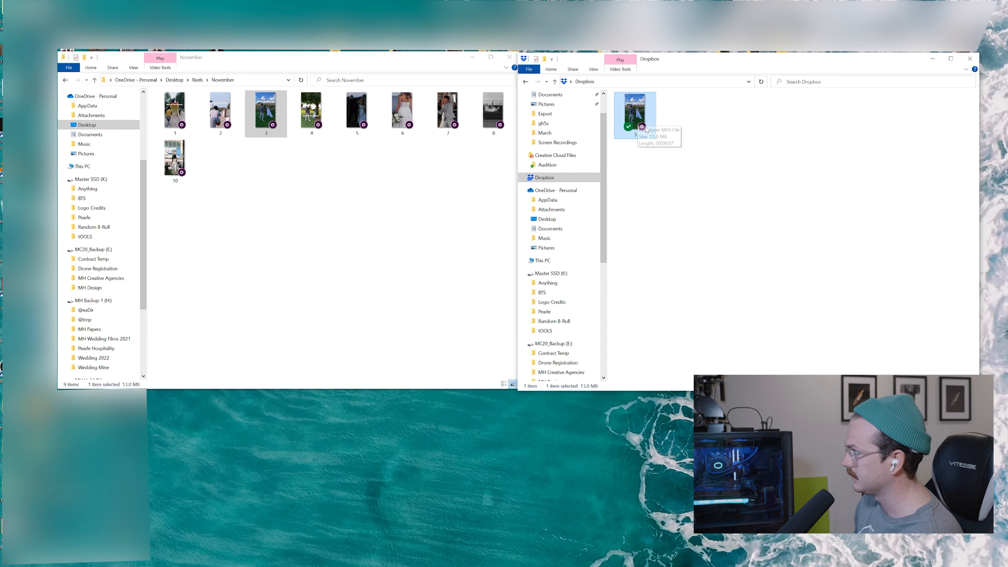
mouse_move(662, 151)
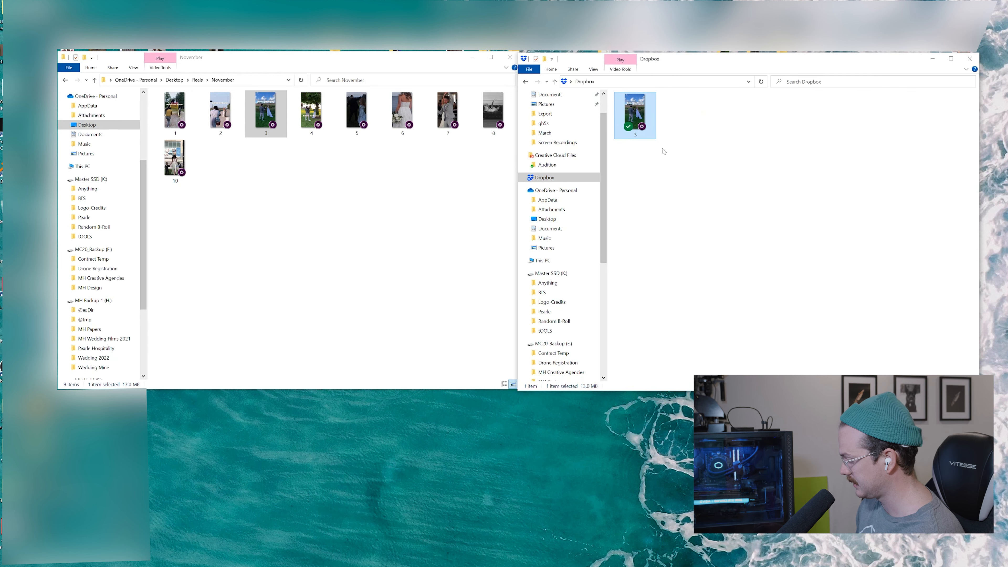
key("Delete")
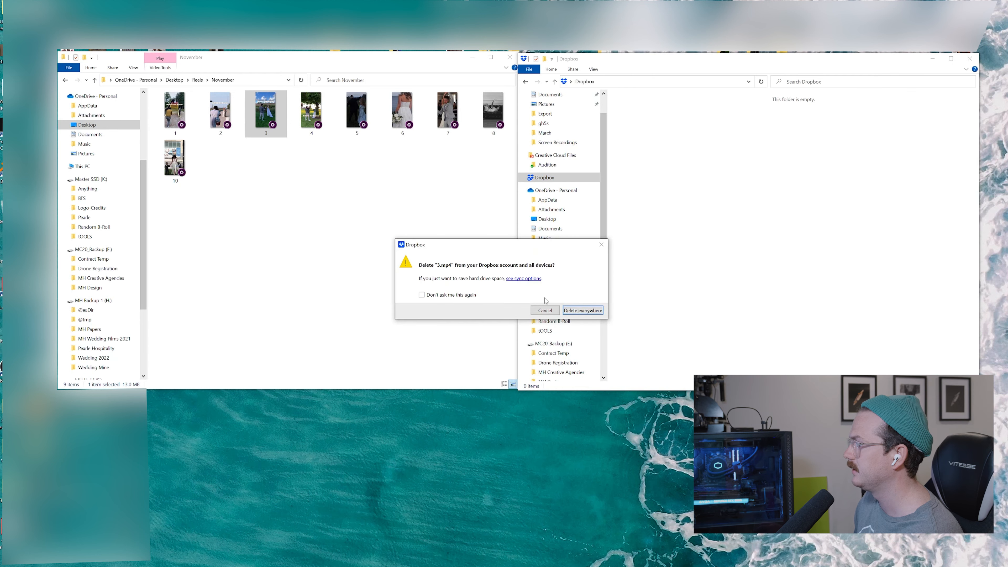
left_click(544, 310)
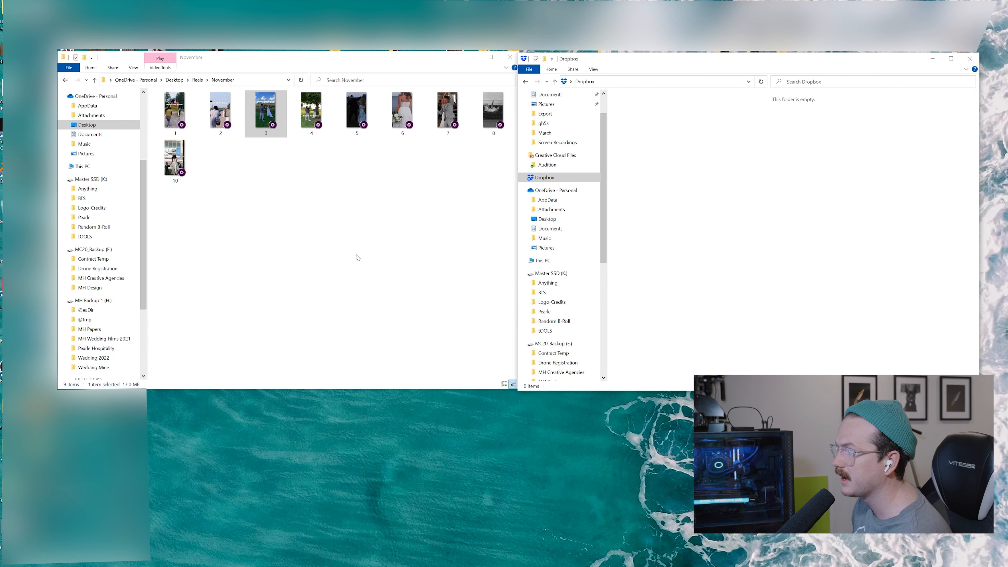